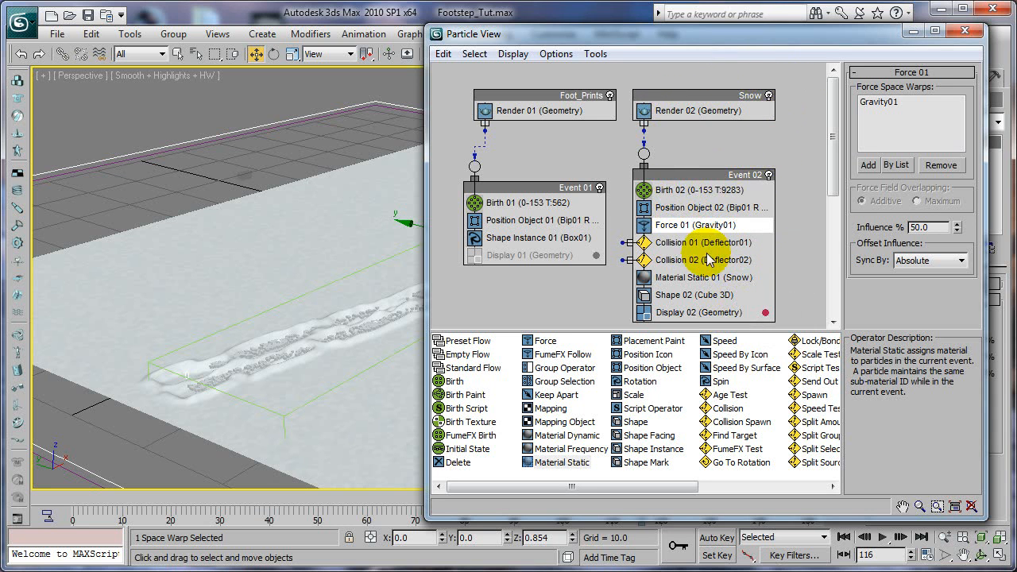
Select Position Object 02 in Event 02 and scrub the walk to frame 52.
{"action": "left_click", "coordinate": [707, 207]}
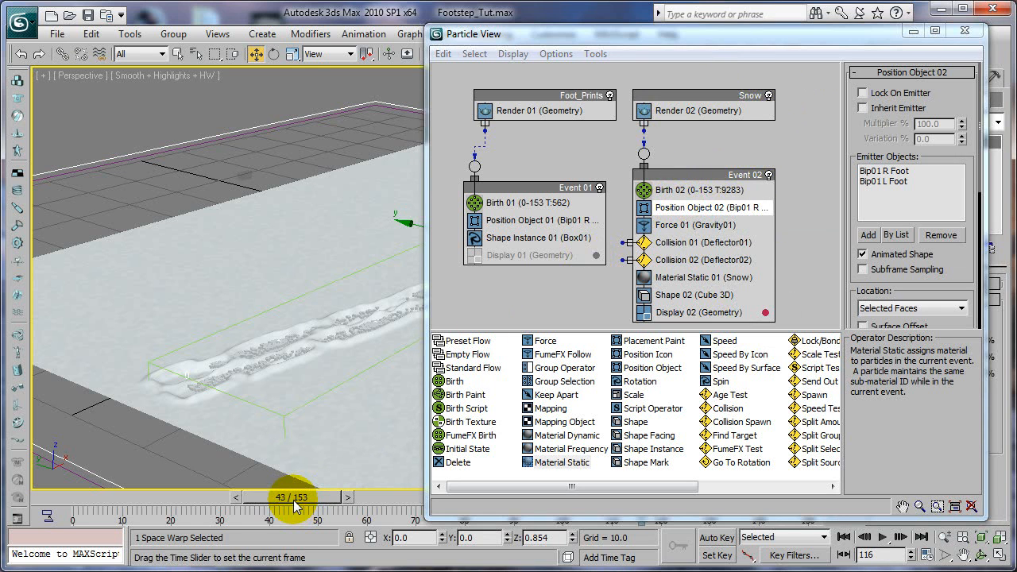
{"action": "left_click", "coordinate": [347, 496]}
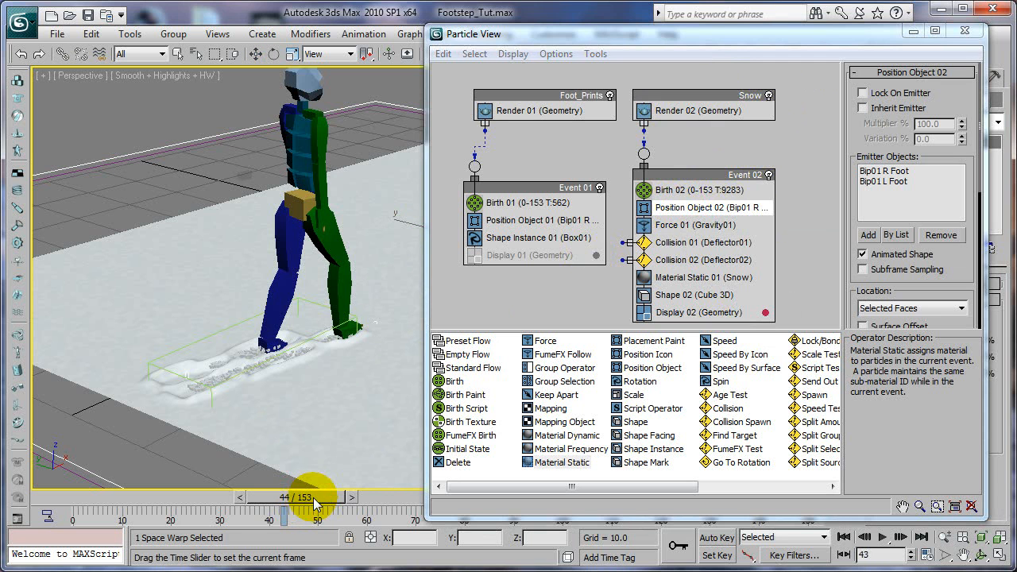
{"action": "left_click_drag", "start_coordinate": [309, 497], "coordinate": [330, 496]}
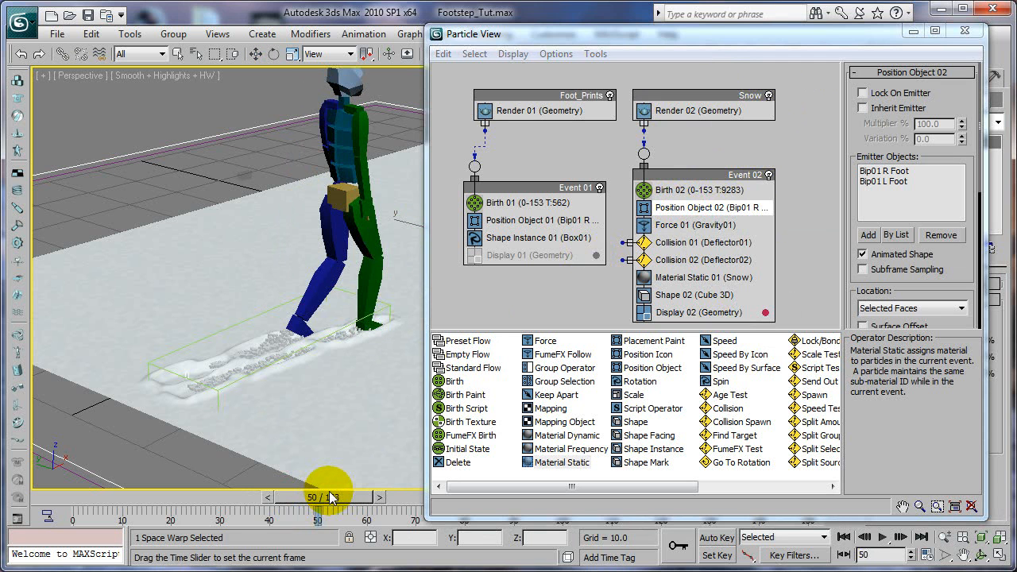
{"action": "left_click_drag", "start_coordinate": [325, 496], "coordinate": [341, 496]}
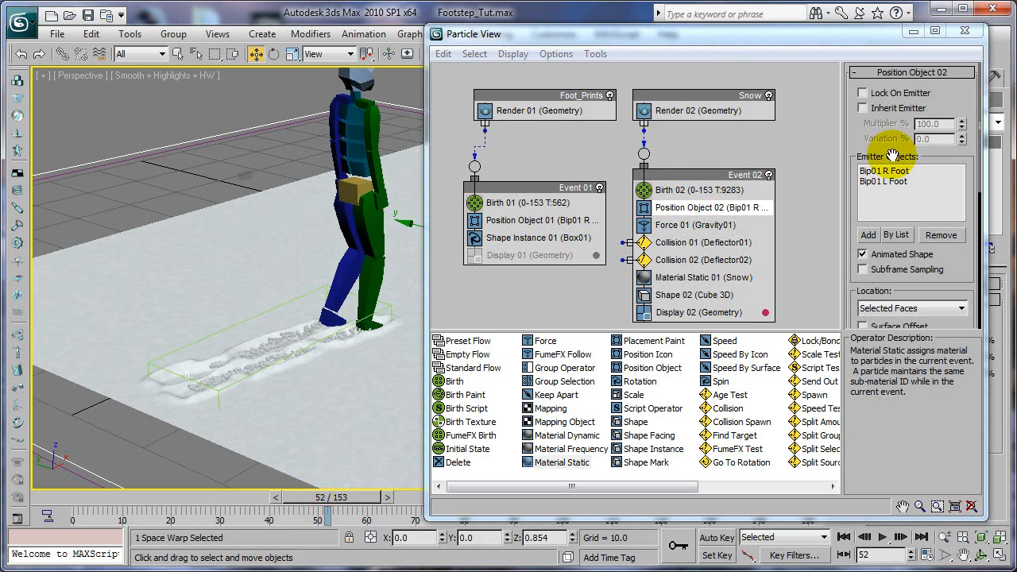
Enable Lock On Emitter for the snow particles and scrub back and forth through the walk.
{"action": "left_click", "coordinate": [863, 93]}
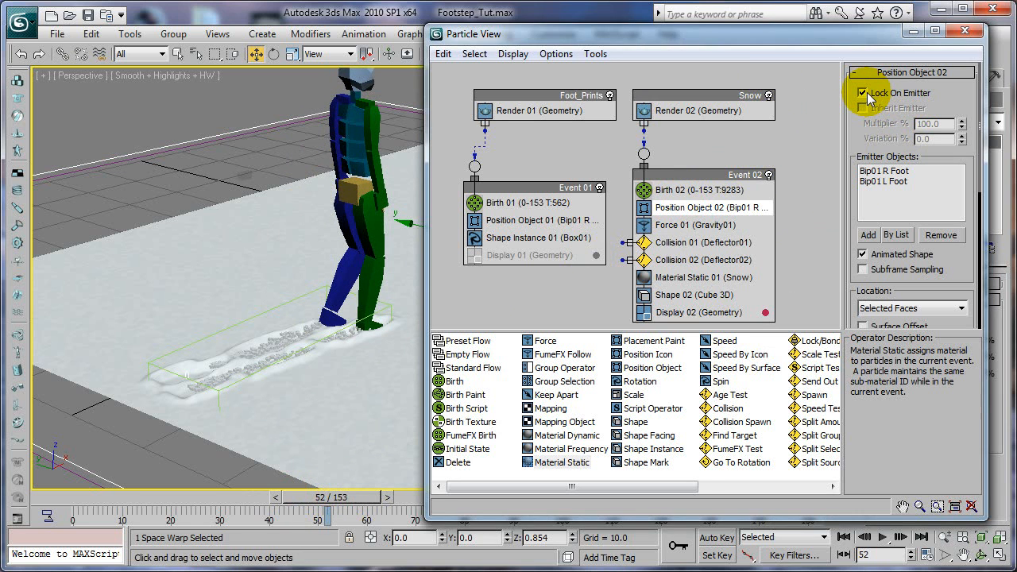
{"action": "left_click", "coordinate": [862, 107]}
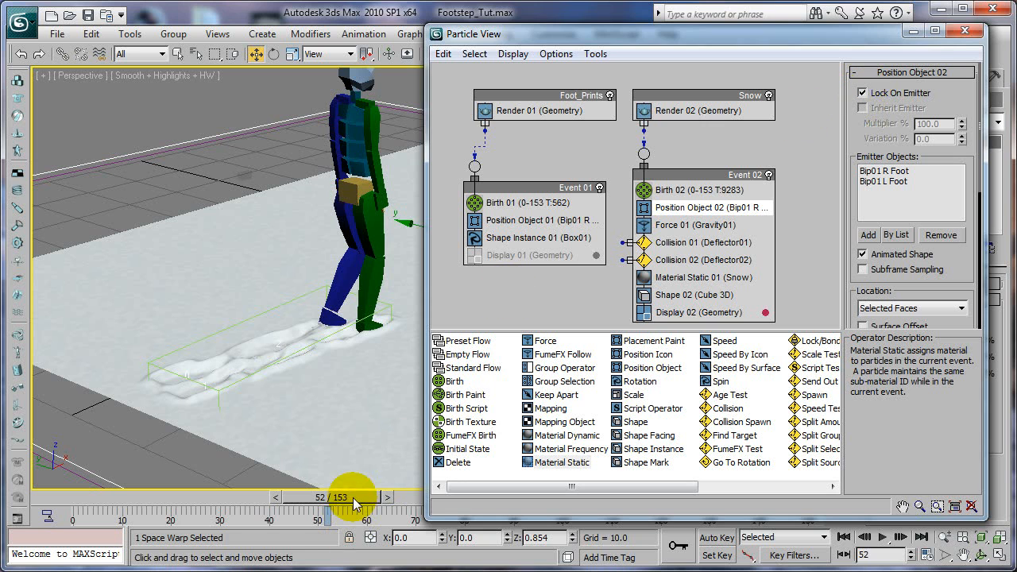
{"action": "left_click_drag", "start_coordinate": [326, 496], "coordinate": [374, 496]}
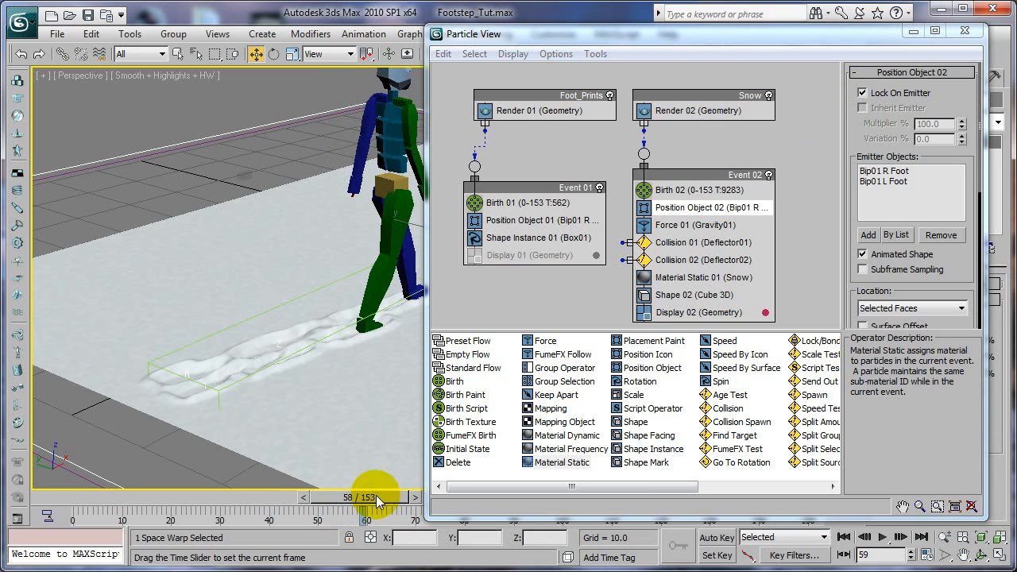
{"action": "left_click_drag", "start_coordinate": [382, 496], "coordinate": [361, 496]}
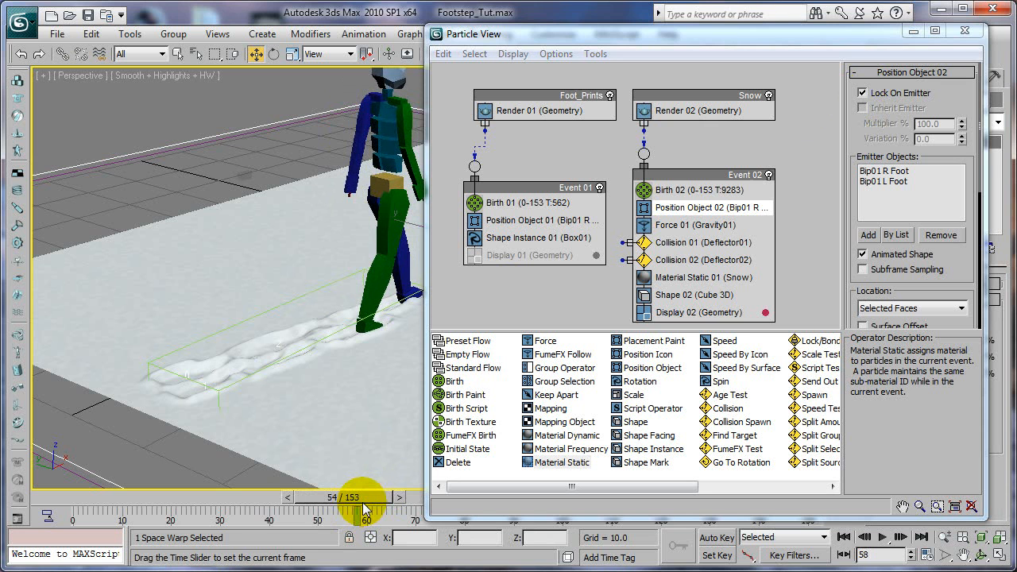
{"action": "left_click_drag", "start_coordinate": [365, 497], "coordinate": [334, 497]}
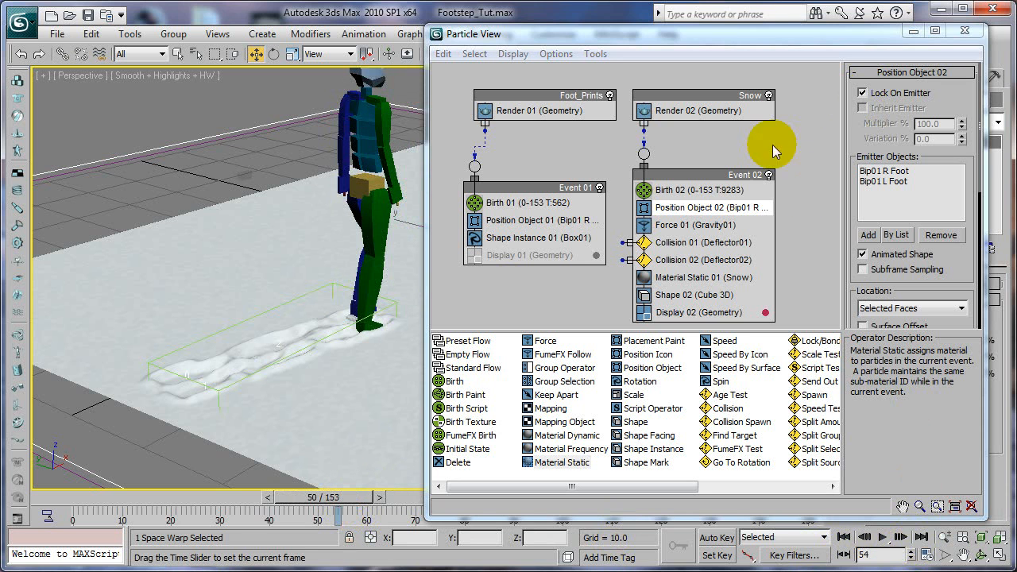
{"action": "left_click", "coordinate": [679, 190]}
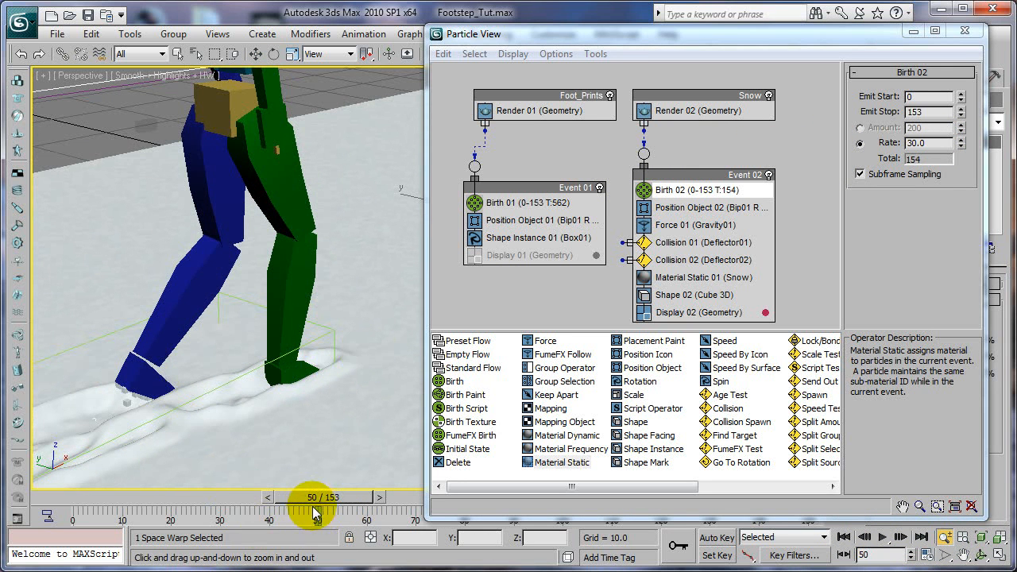
Review Birth 02 (rate 30, frames 0–153) and scrub to frame 63 to inspect the snow trail.
{"action": "left_click_drag", "start_coordinate": [318, 496], "coordinate": [345, 497]}
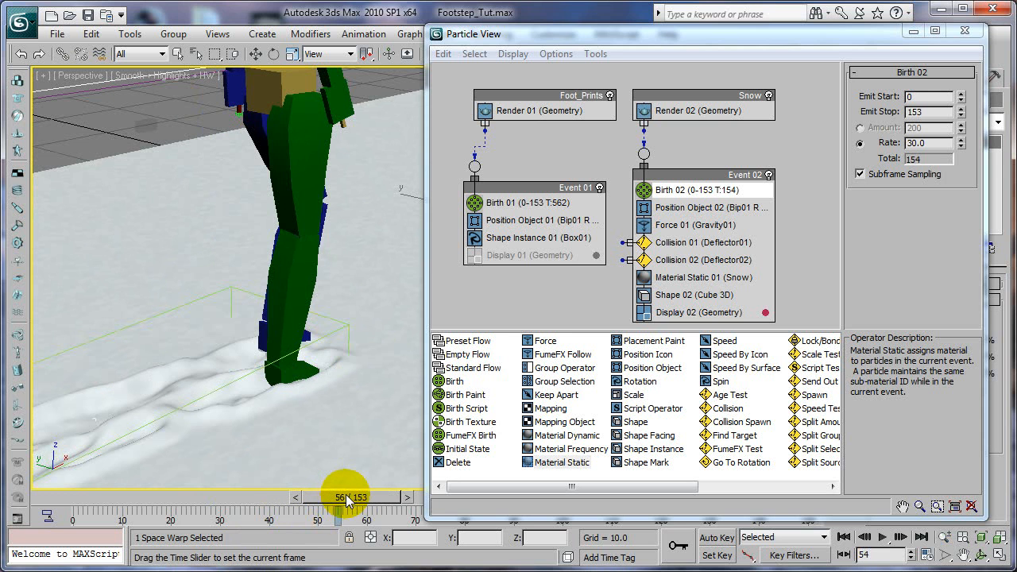
{"action": "left_click_drag", "start_coordinate": [345, 497], "coordinate": [389, 491]}
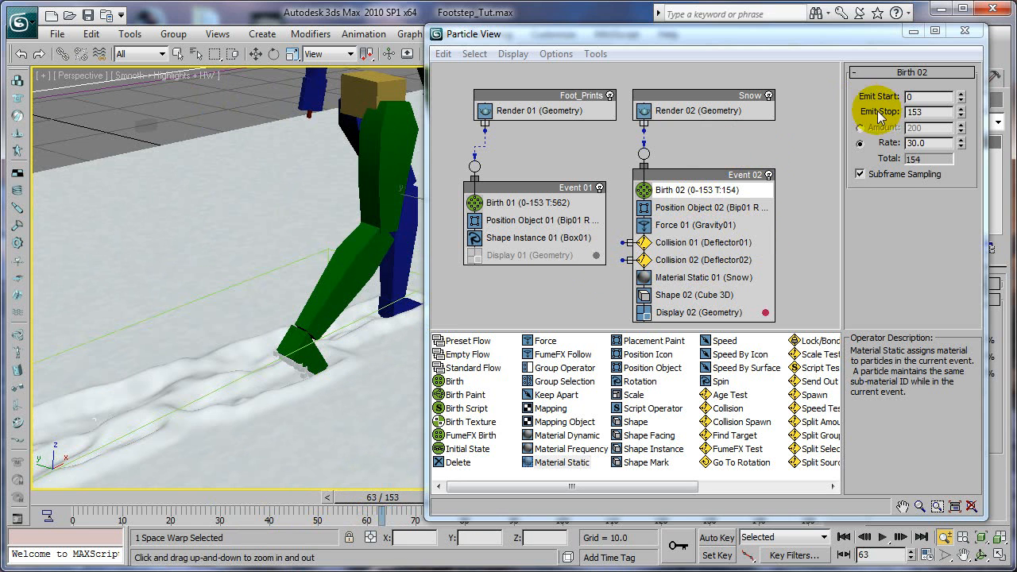
{"action": "left_click", "coordinate": [711, 208]}
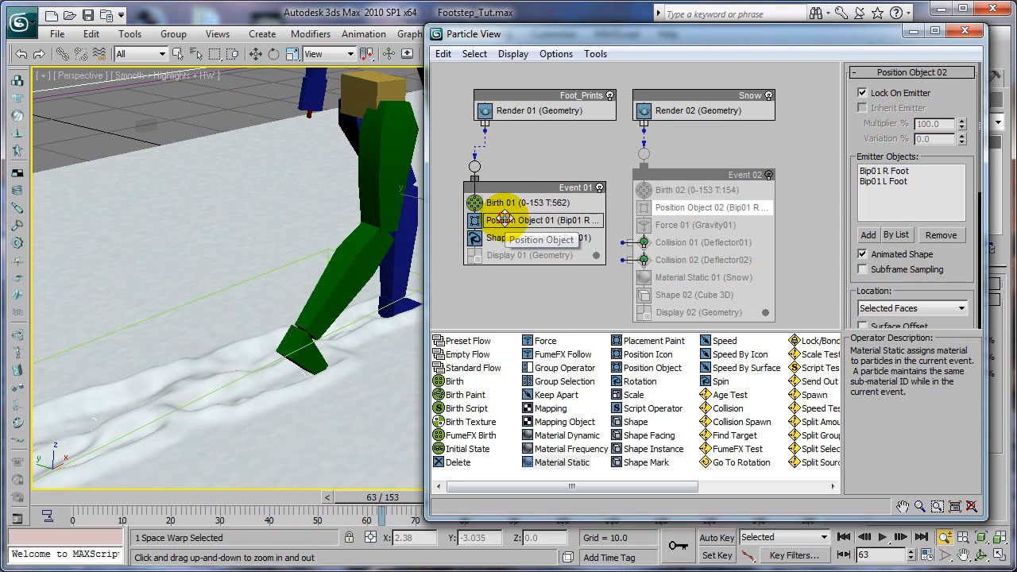
Tick Lock On Emitter in Position Object 01 and scrub the walk back to frame 60.
{"action": "left_click", "coordinate": [542, 220]}
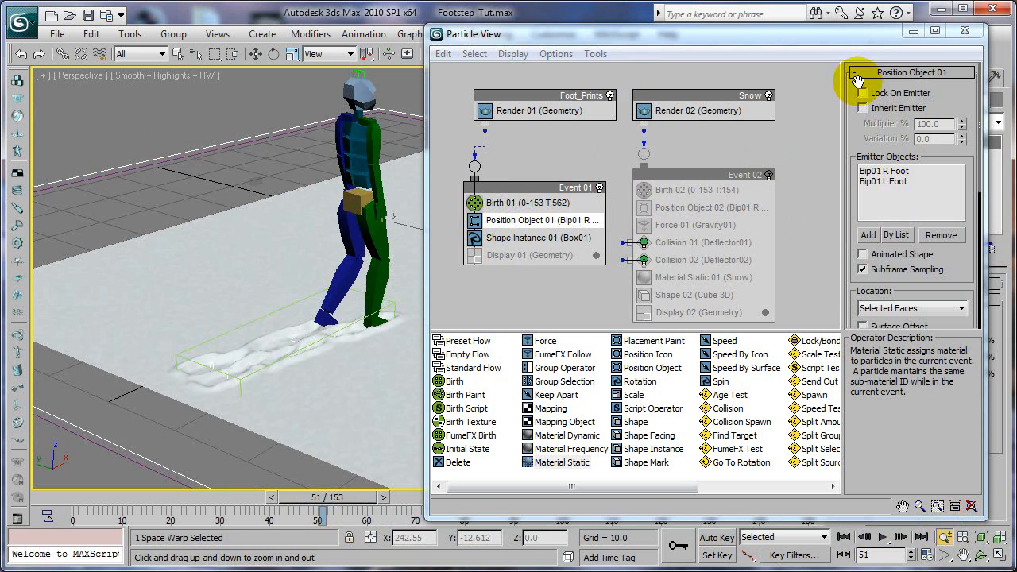
{"action": "left_click", "coordinate": [863, 93]}
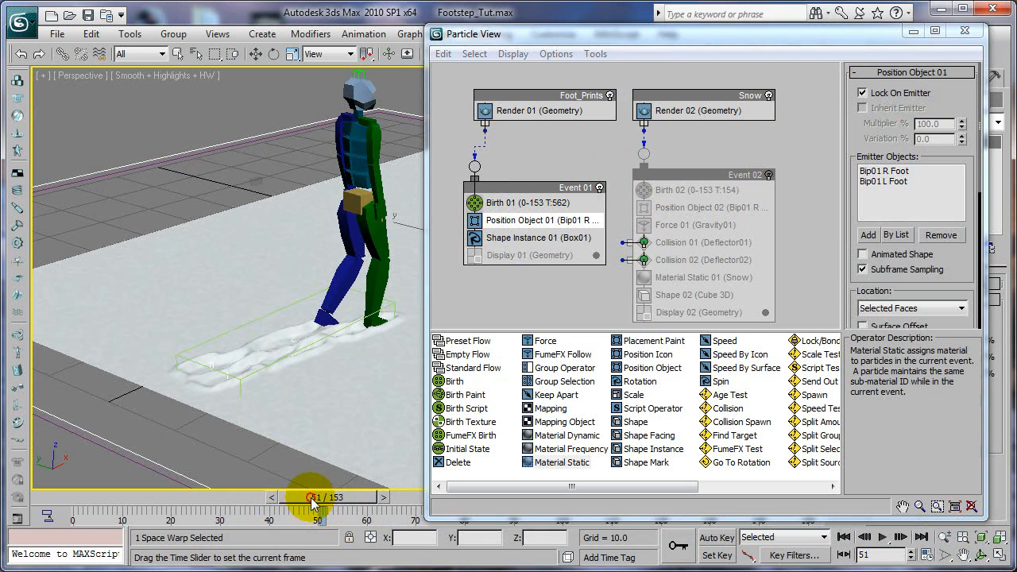
{"action": "left_click_drag", "start_coordinate": [308, 496], "coordinate": [365, 496]}
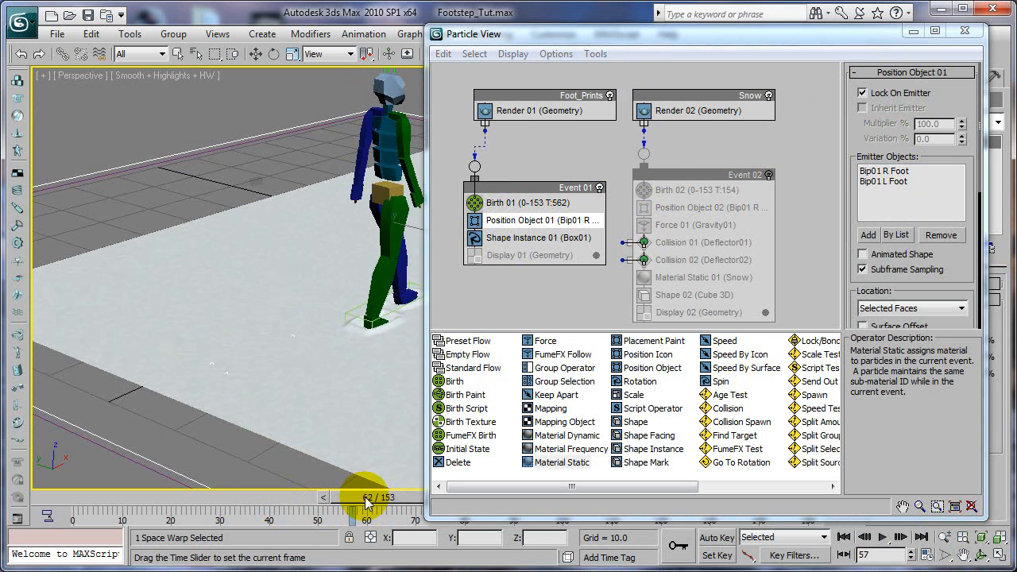
{"action": "left_click_drag", "start_coordinate": [365, 496], "coordinate": [127, 496]}
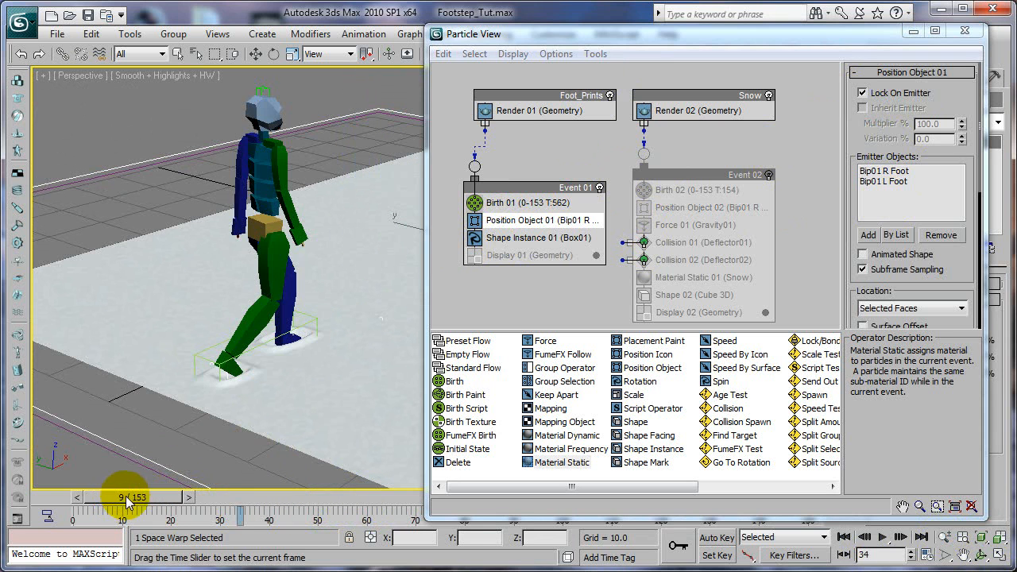
{"action": "left_click_drag", "start_coordinate": [127, 497], "coordinate": [214, 497]}
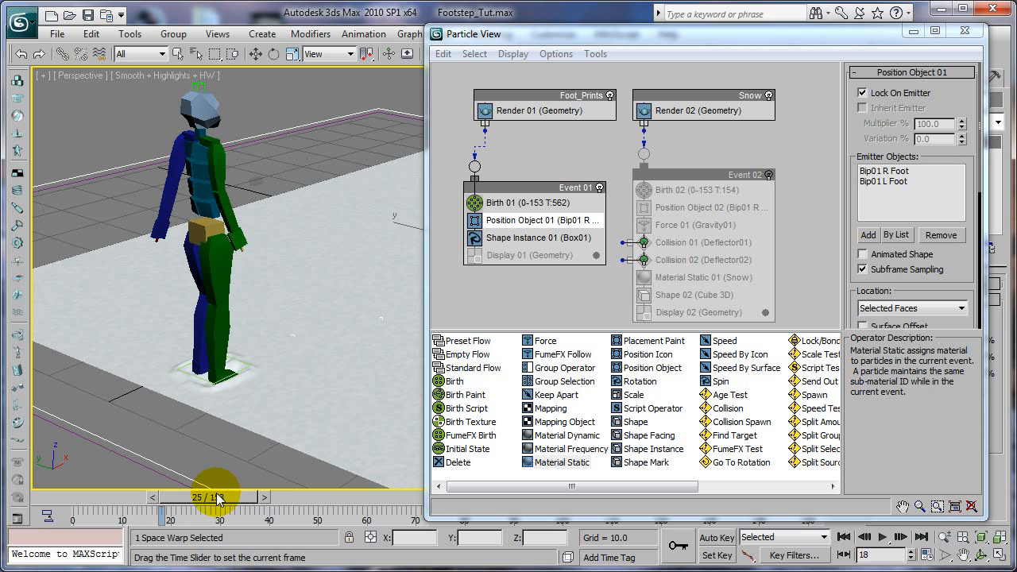
{"action": "left_click_drag", "start_coordinate": [214, 496], "coordinate": [290, 497]}
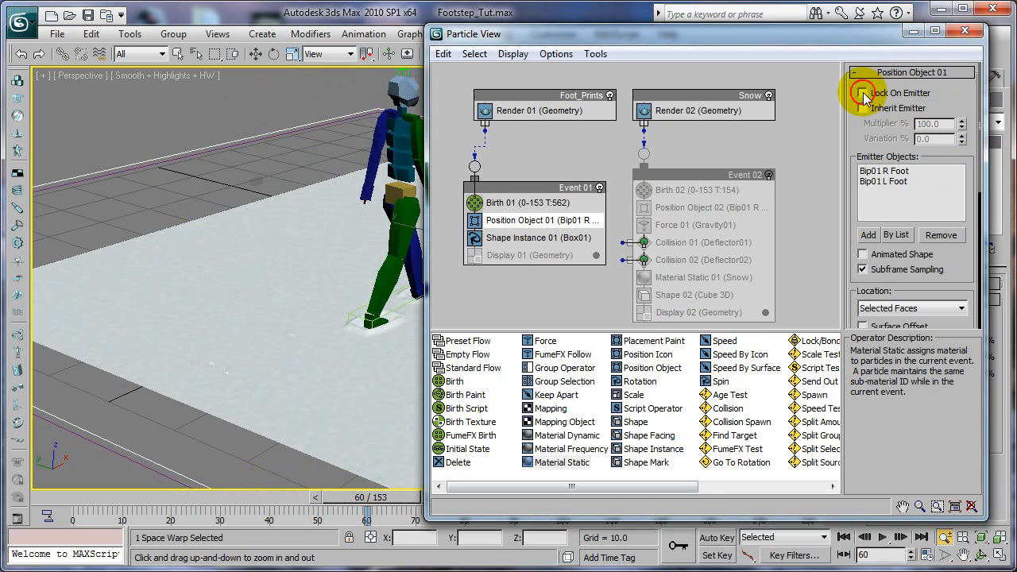
Switch the footprints from Lock On Emitter to Inherit Emitter and preview to frame 62.
{"action": "left_click", "coordinate": [862, 107]}
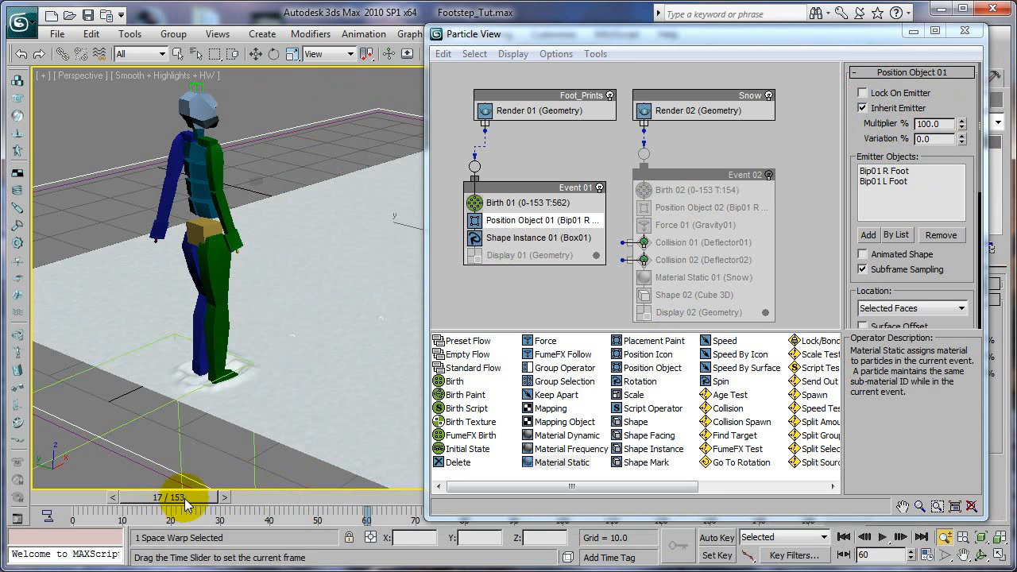
{"action": "left_click_drag", "start_coordinate": [180, 497], "coordinate": [266, 496]}
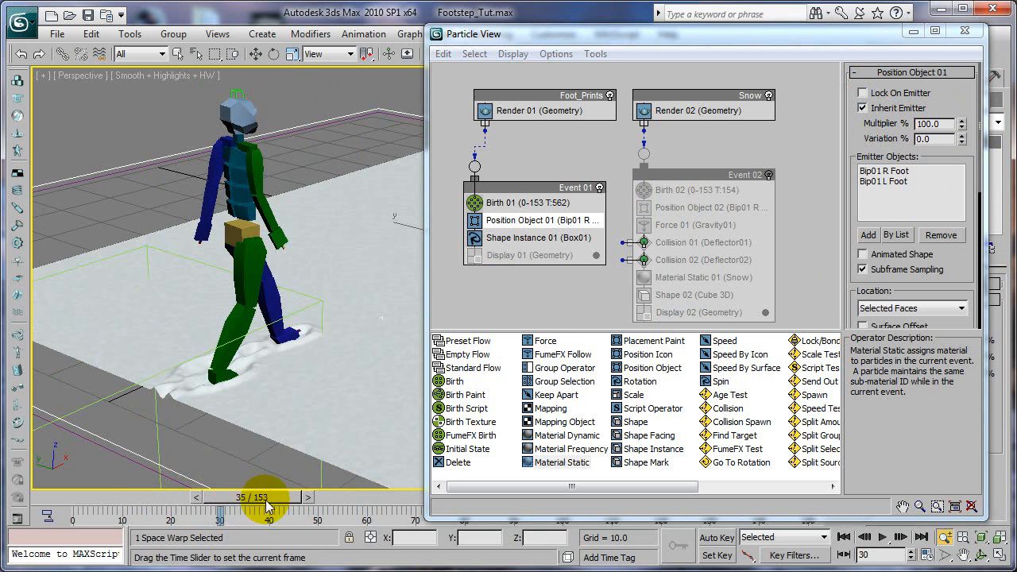
{"action": "left_click_drag", "start_coordinate": [266, 496], "coordinate": [337, 497]}
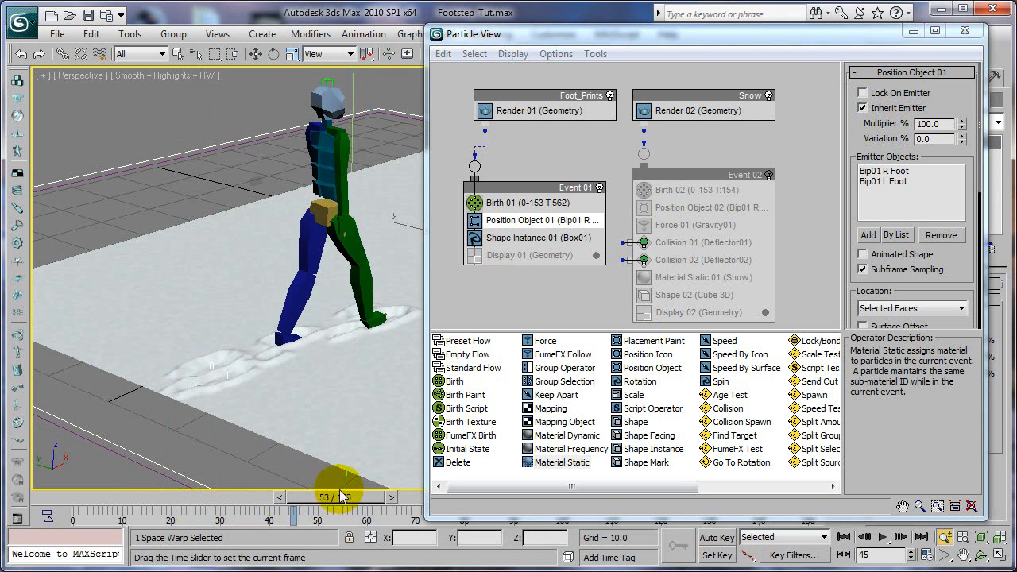
{"action": "left_click_drag", "start_coordinate": [337, 497], "coordinate": [374, 497]}
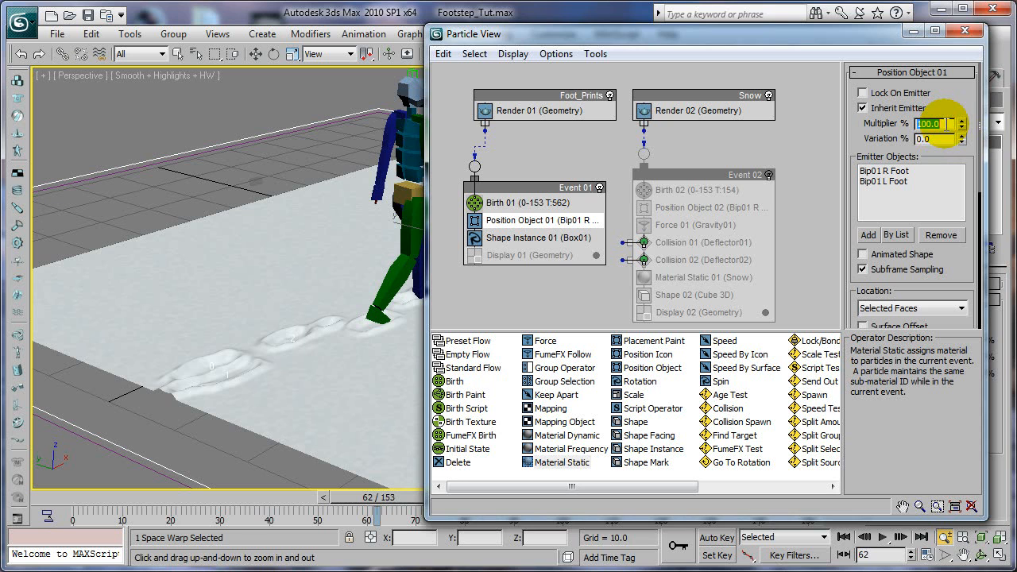
Set the Inherit Emitter multiplier to 50% and enable Animated Shape.
{"action": "type", "text": "50"}
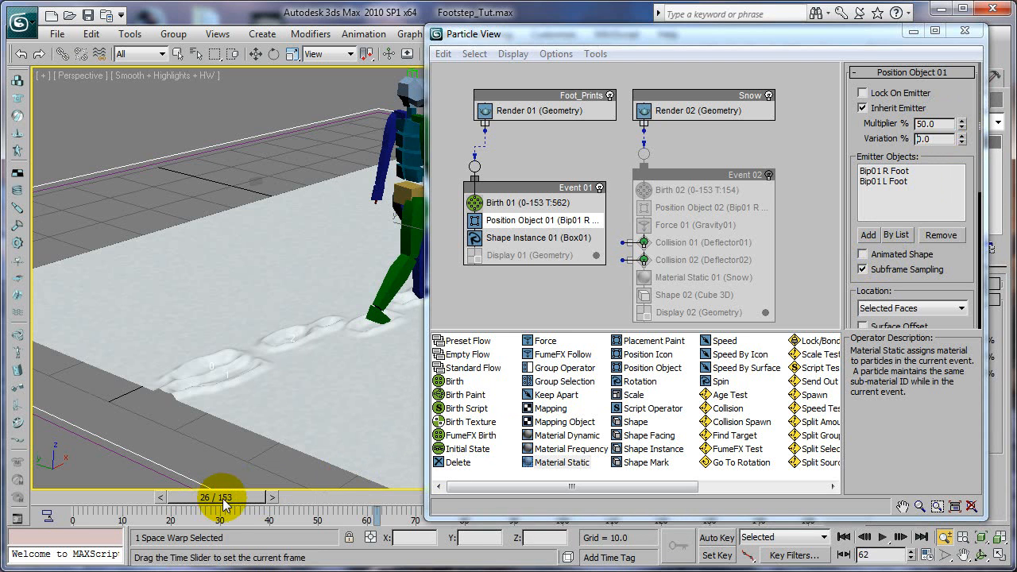
{"action": "left_click_drag", "start_coordinate": [222, 496], "coordinate": [266, 496]}
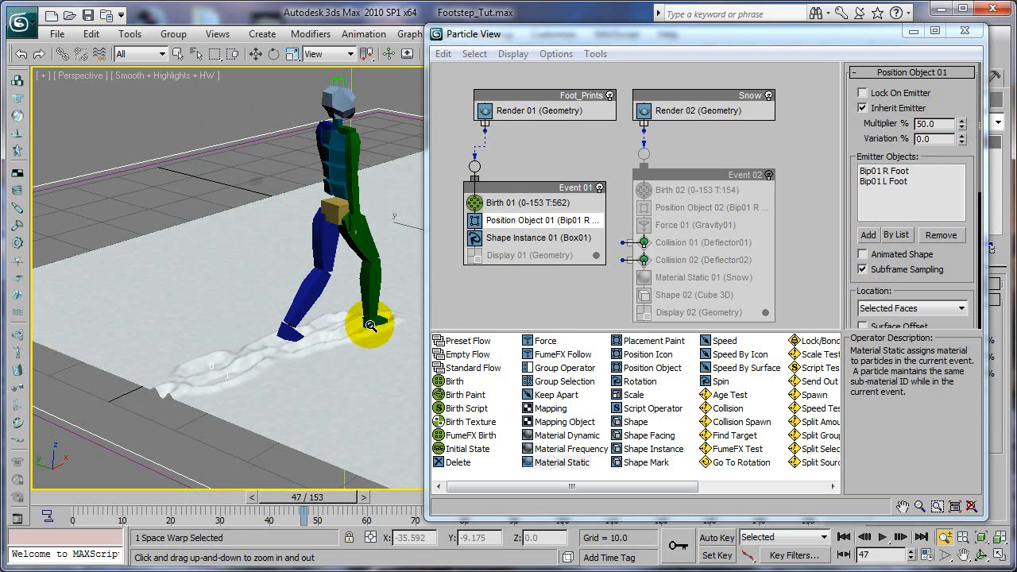
{"action": "left_click", "coordinate": [863, 254]}
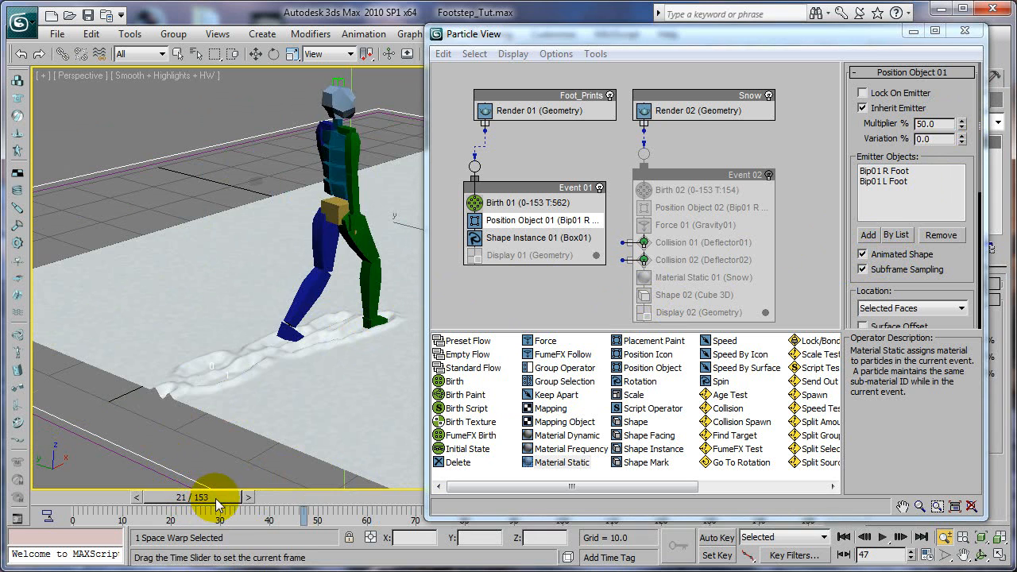
Review the footprint trail across the walk, closing Particle View and ending at frame 72.
{"action": "left_click_drag", "start_coordinate": [214, 496], "coordinate": [314, 497]}
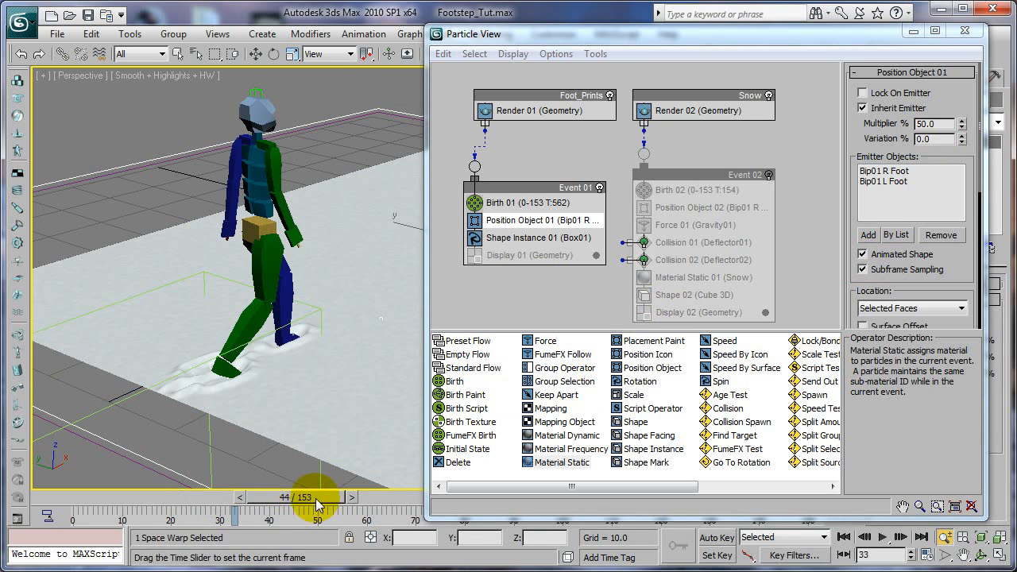
{"action": "left_click_drag", "start_coordinate": [318, 496], "coordinate": [365, 496]}
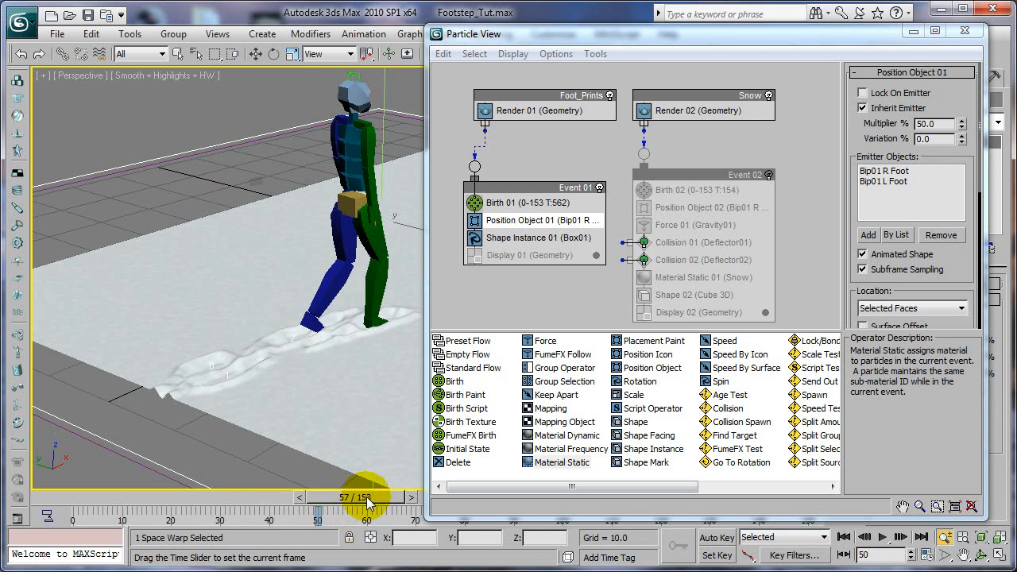
{"action": "left_click_drag", "start_coordinate": [369, 497], "coordinate": [405, 498]}
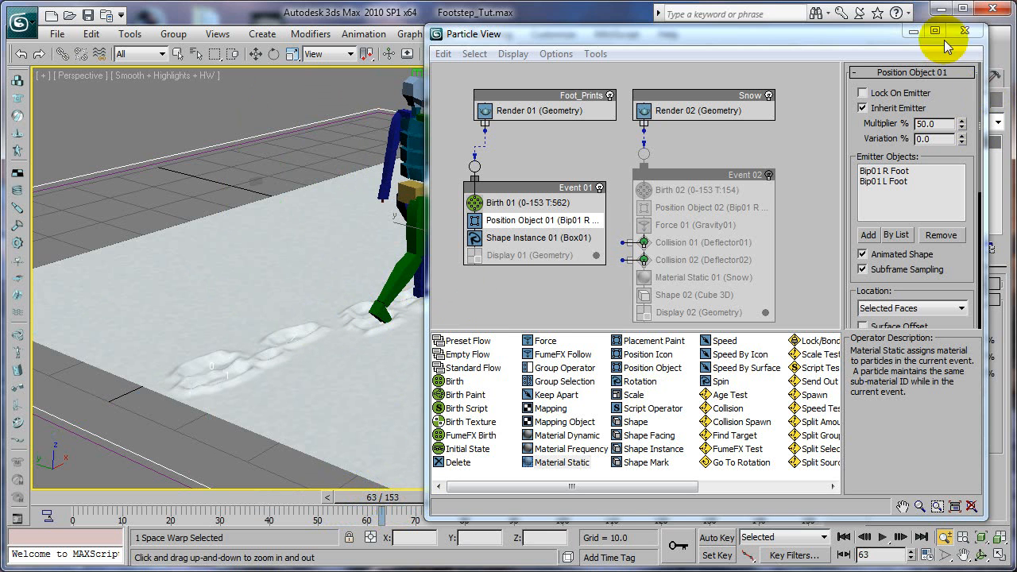
{"action": "left_click", "coordinate": [964, 31]}
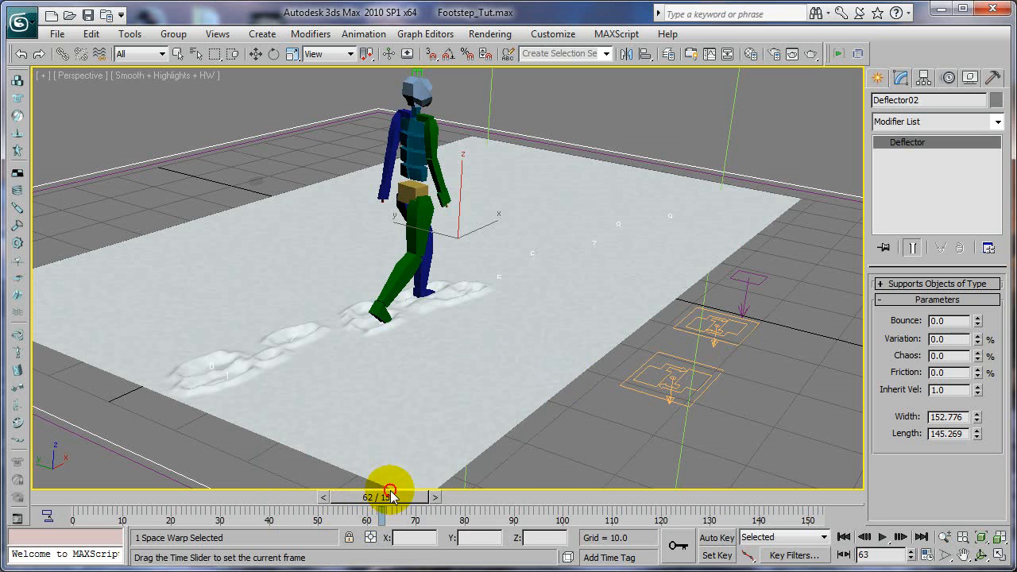
{"action": "left_click_drag", "start_coordinate": [389, 489], "coordinate": [460, 488]}
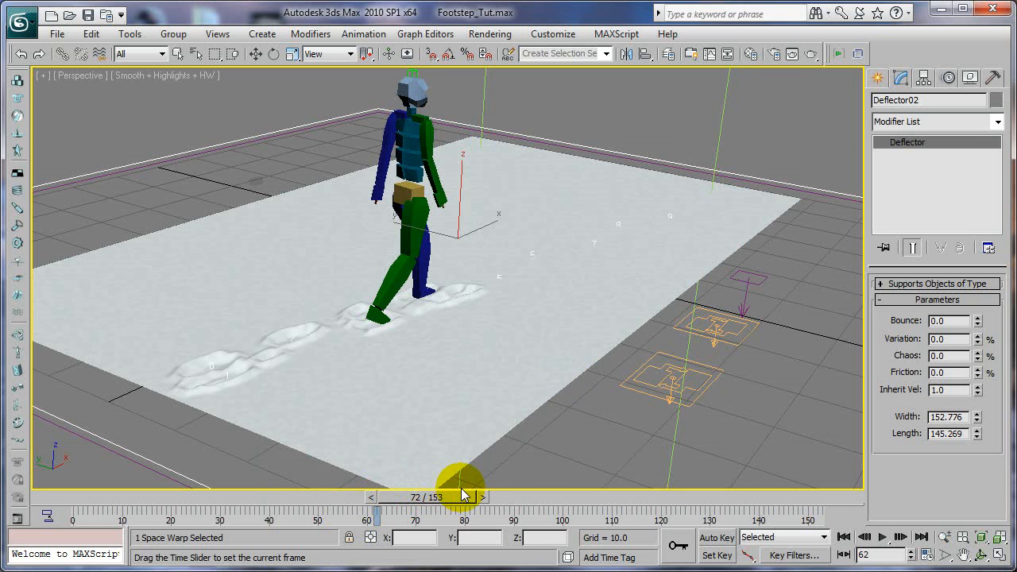
Advance the walk to frame 95 to watch the footprint trail form.
{"action": "left_click_drag", "start_coordinate": [465, 484], "coordinate": [509, 487]}
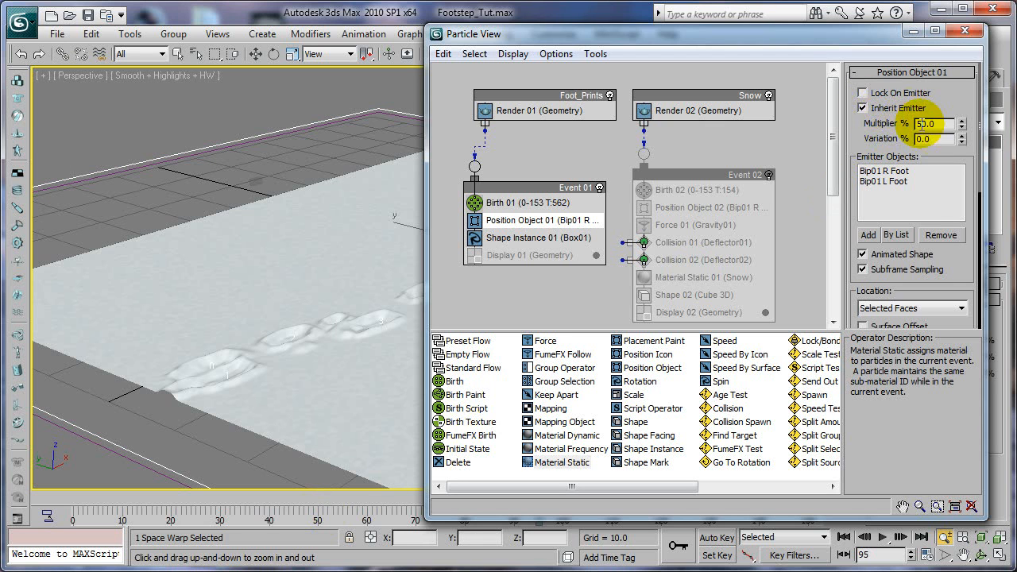
Keep 50% inherited motion without Animated Shape, then select Birth 01 (rate 110, 562 particles).
{"action": "left_click", "coordinate": [863, 254]}
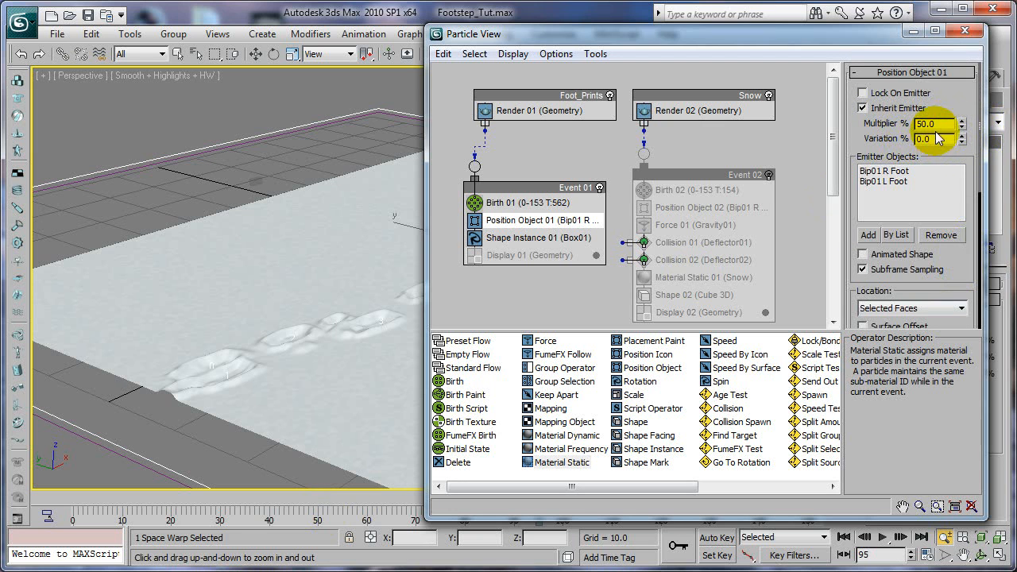
{"action": "left_click", "coordinate": [929, 123]}
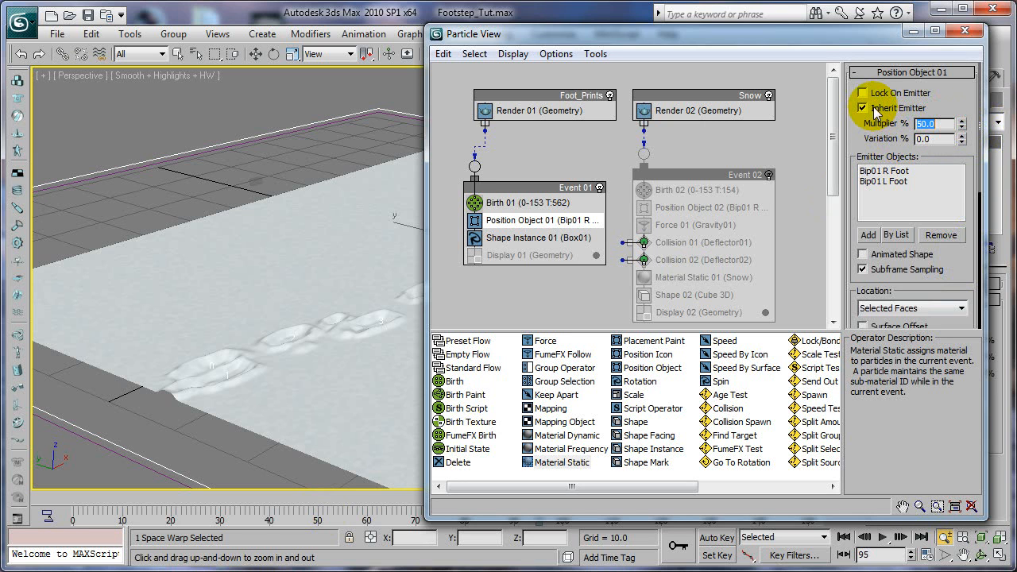
{"action": "left_click", "coordinate": [508, 203]}
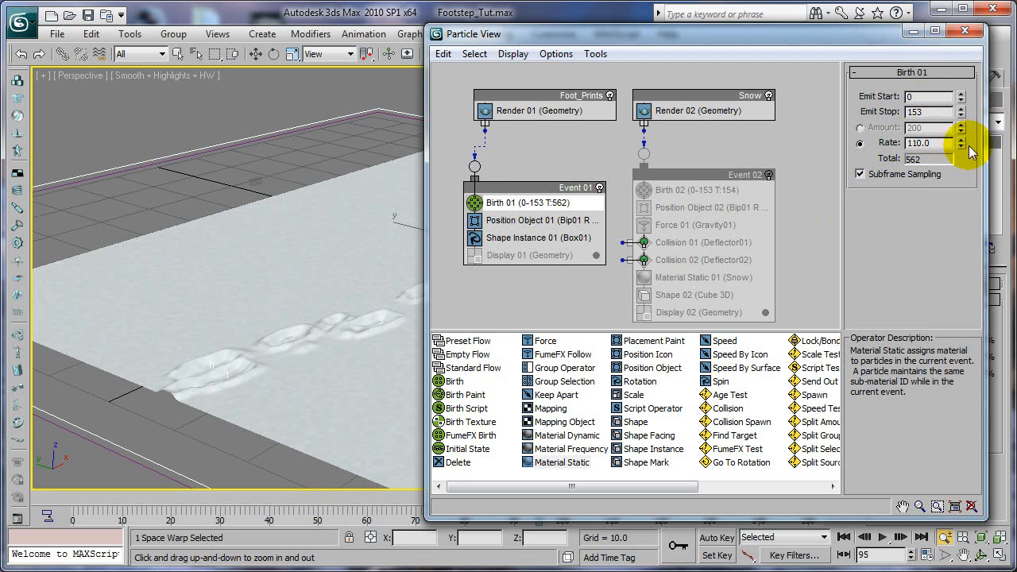
Lower the Birth 01 rate to 32 for 164 footprint particles and preview the walk.
{"action": "left_click_drag", "start_coordinate": [970, 143], "coordinate": [965, 191]}
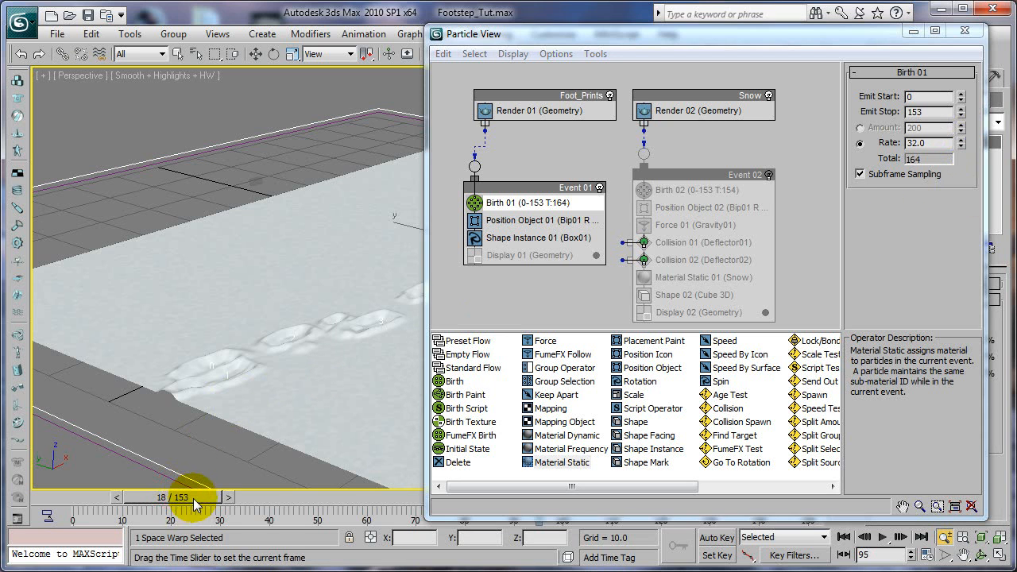
{"action": "left_click_drag", "start_coordinate": [194, 496], "coordinate": [326, 496]}
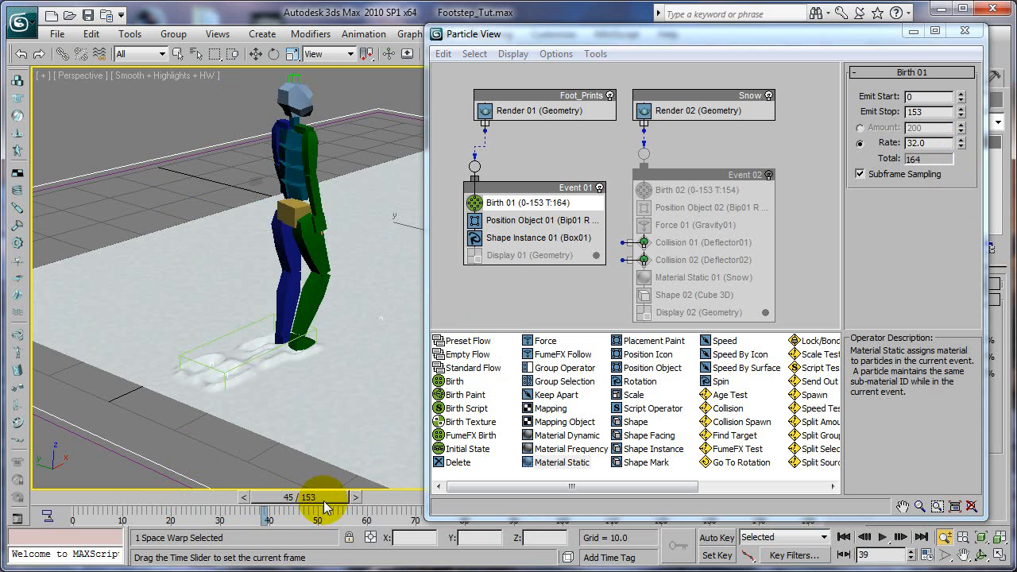
{"action": "left_click_drag", "start_coordinate": [322, 496], "coordinate": [401, 512]}
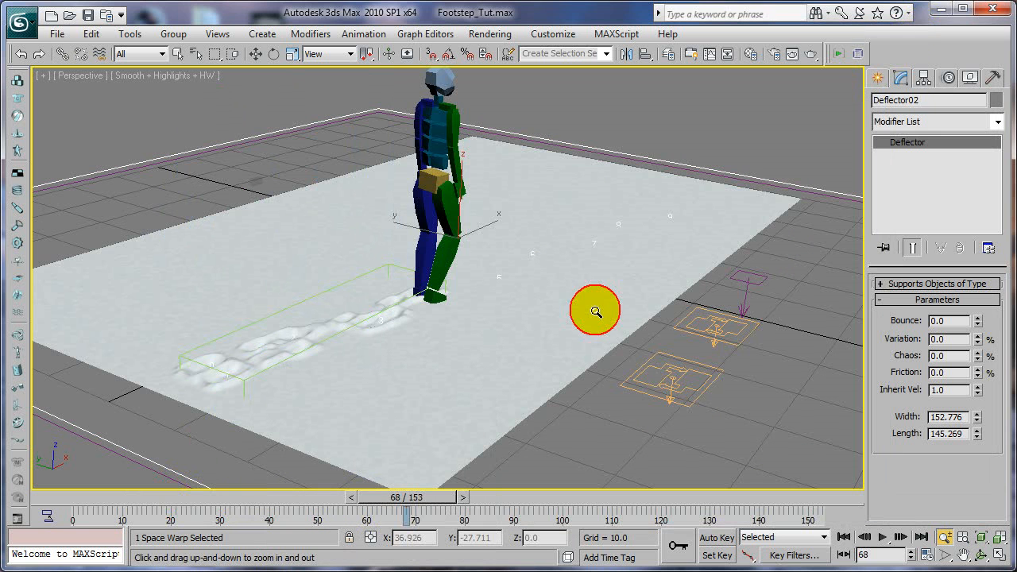
Scrub the walk forward to frame 106 to review footprint deformation on the snow plane.
{"action": "left_click_drag", "start_coordinate": [405, 512], "coordinate": [270, 512]}
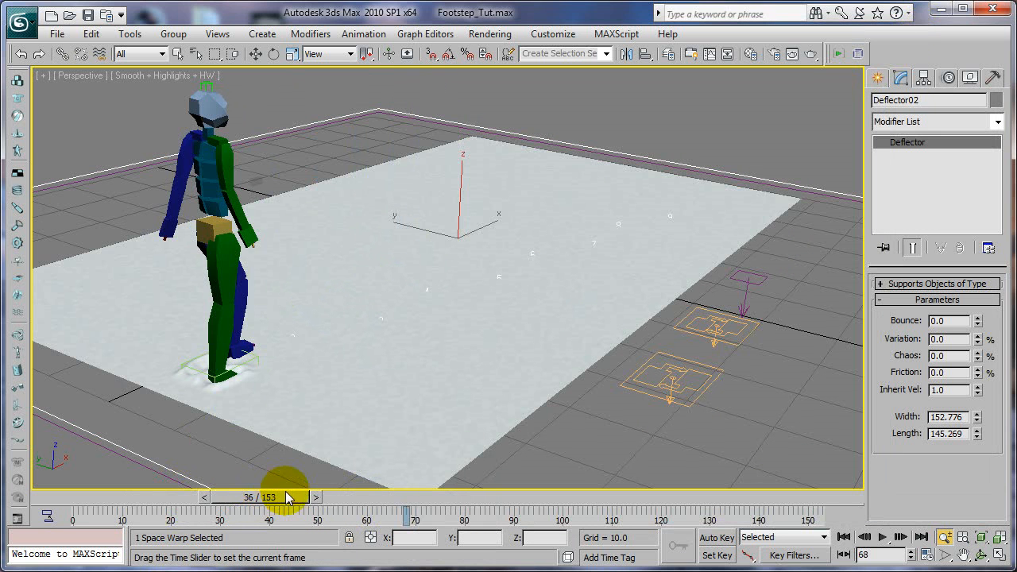
{"action": "left_click_drag", "start_coordinate": [282, 496], "coordinate": [338, 496]}
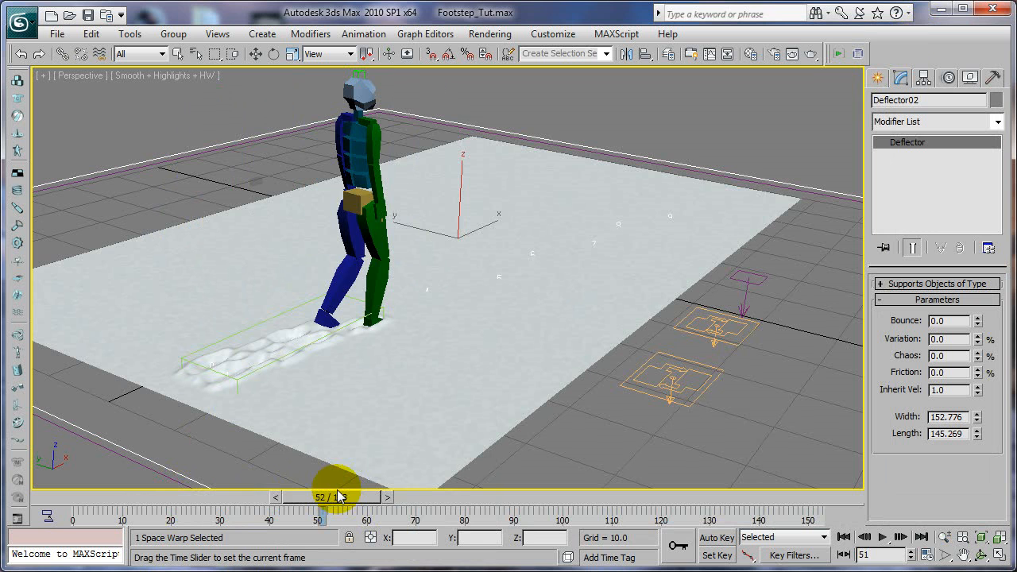
{"action": "left_click_drag", "start_coordinate": [342, 496], "coordinate": [385, 496]}
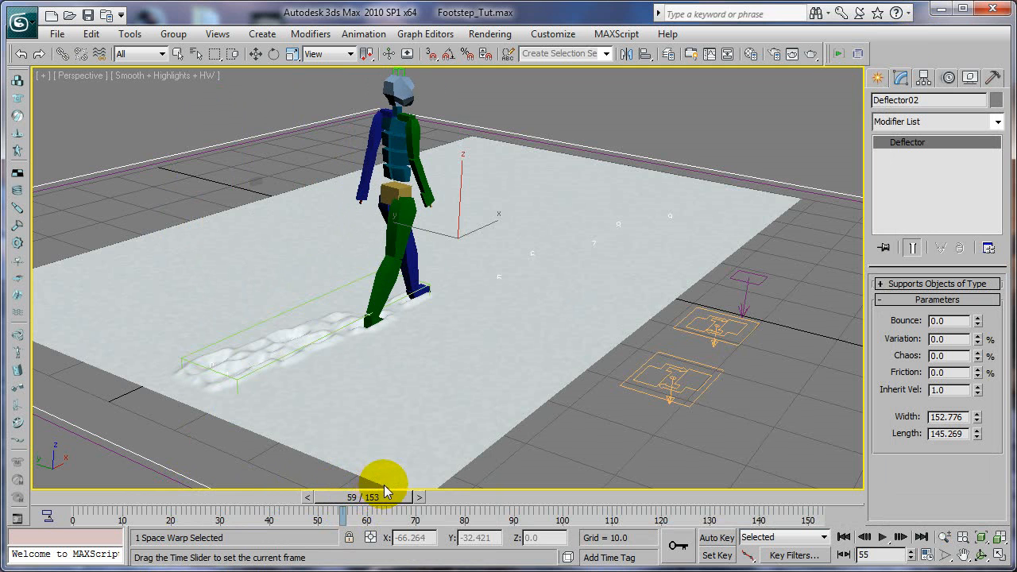
{"action": "left_click_drag", "start_coordinate": [385, 485], "coordinate": [437, 485]}
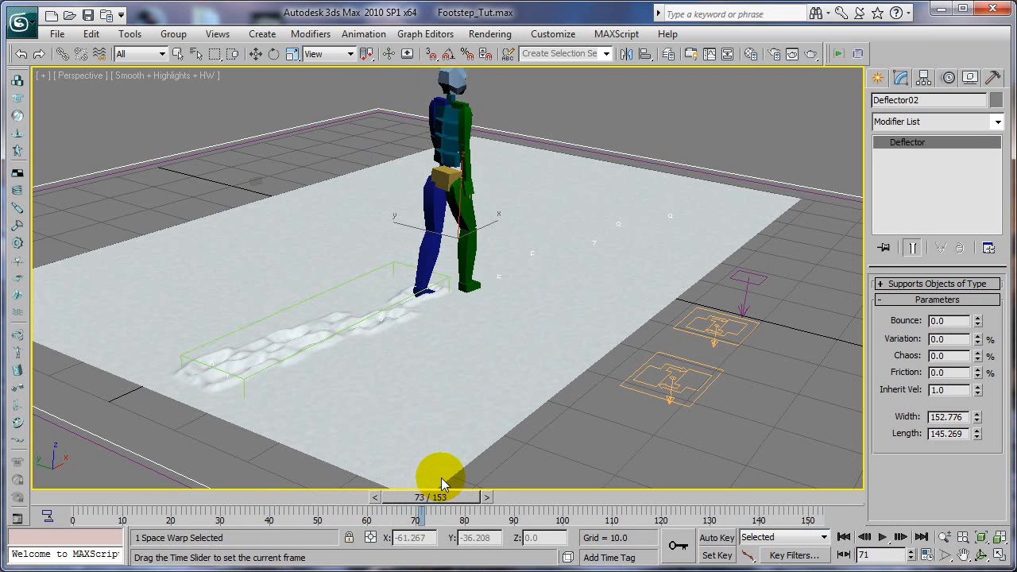
{"action": "left_click_drag", "start_coordinate": [441, 485], "coordinate": [493, 475]}
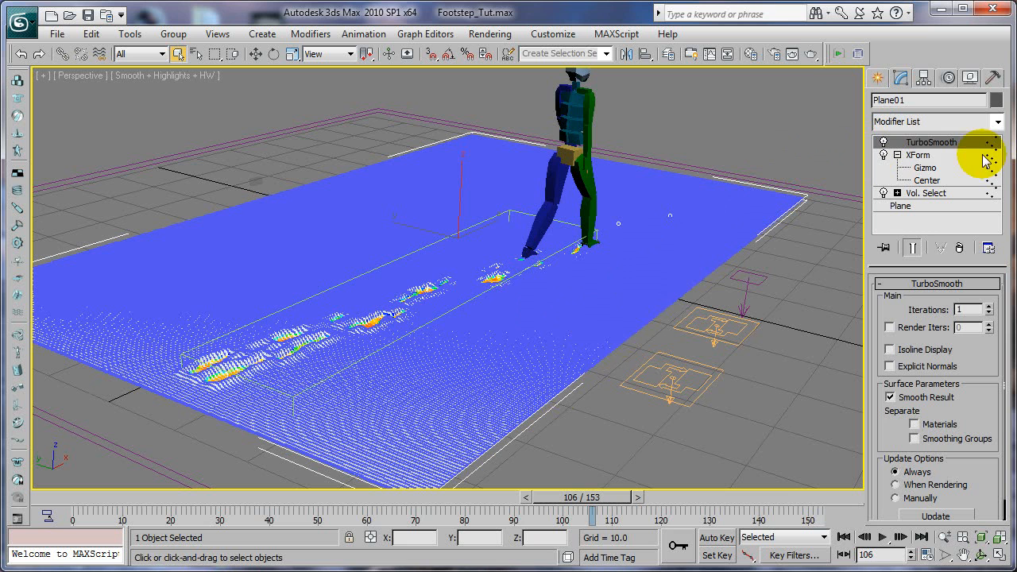
Deselect the snow ground plane and scrub the walk to frame 41 to review footprints.
{"action": "left_click", "coordinate": [884, 143]}
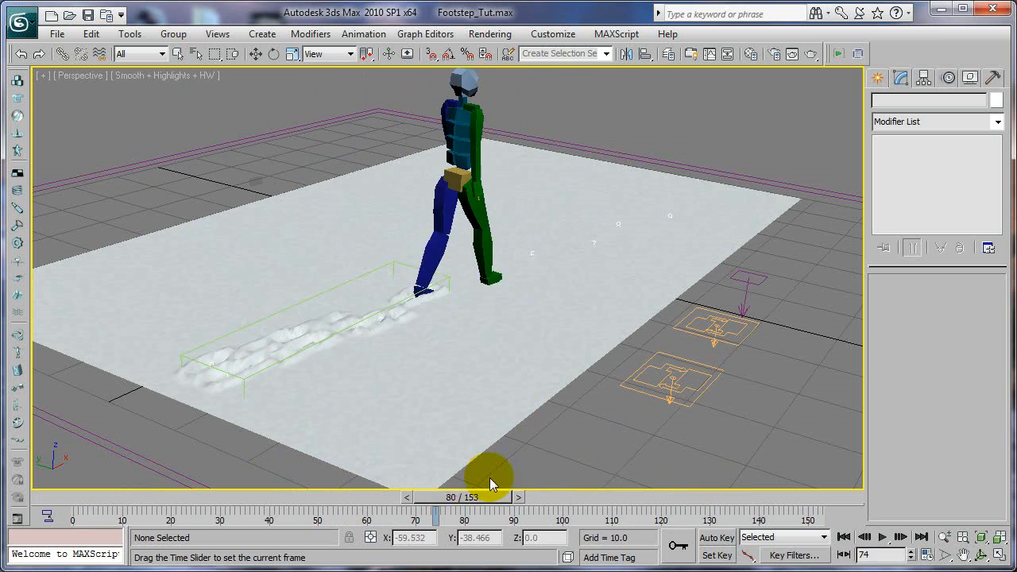
{"action": "left_click_drag", "start_coordinate": [489, 476], "coordinate": [520, 485]}
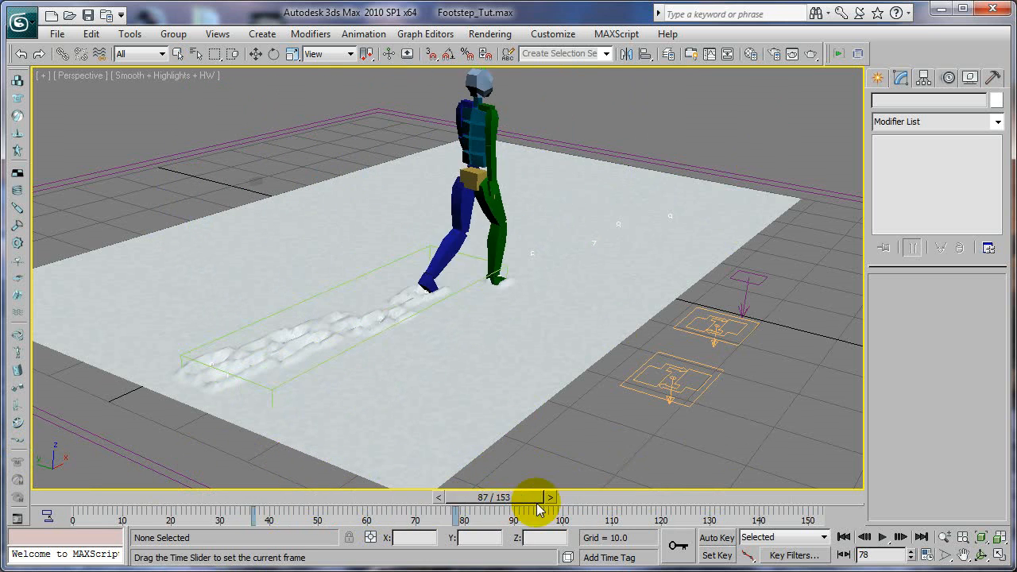
{"action": "left_click_drag", "start_coordinate": [513, 496], "coordinate": [628, 496]}
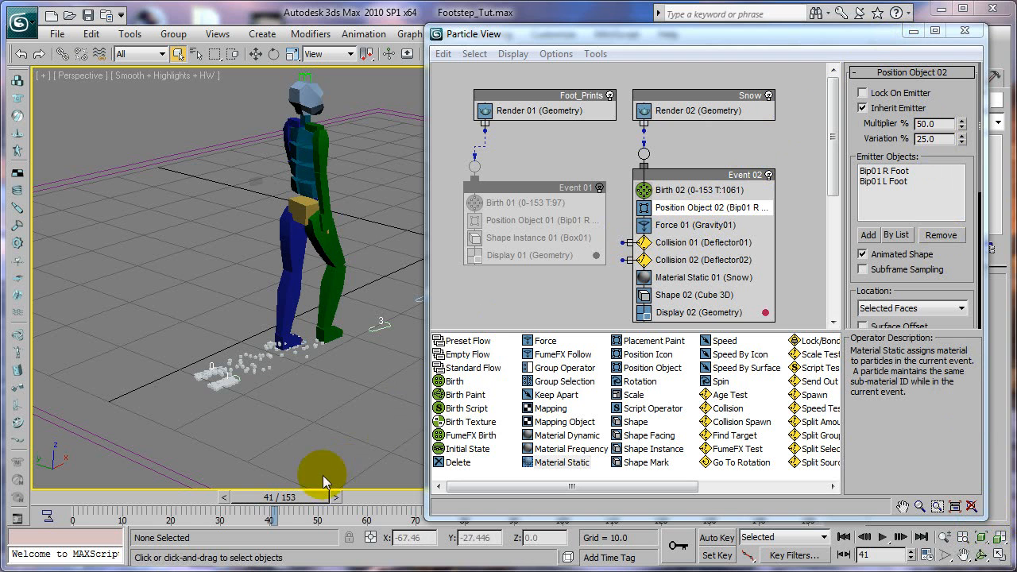
{"action": "left_click_drag", "start_coordinate": [321, 496], "coordinate": [274, 498]}
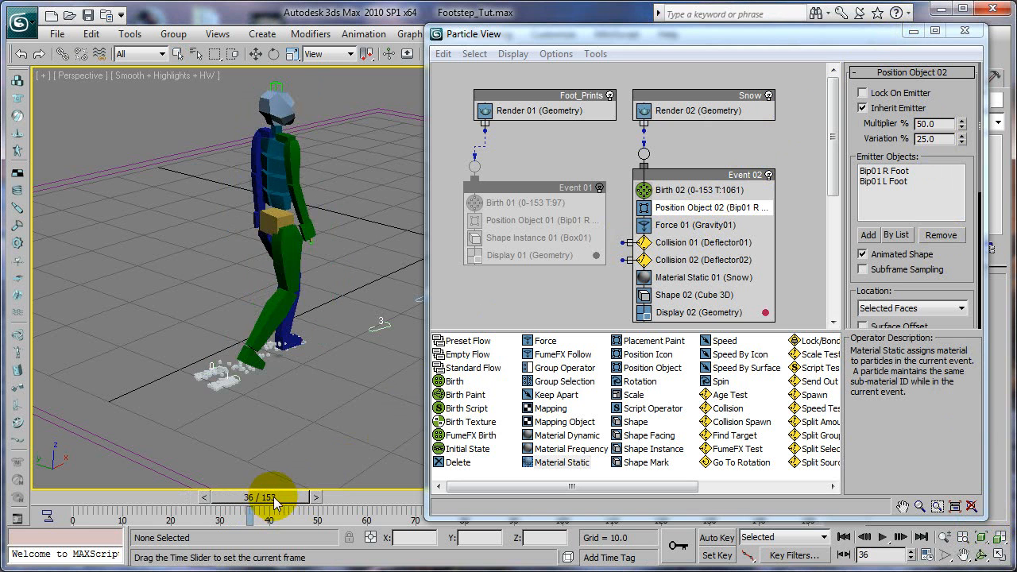
{"action": "left_click_drag", "start_coordinate": [274, 495], "coordinate": [314, 496]}
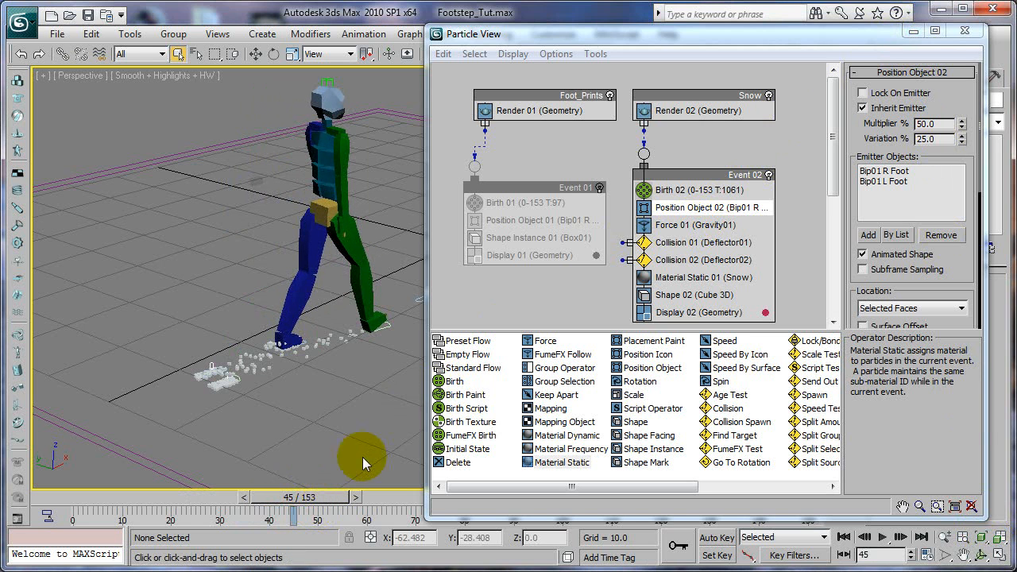
{"action": "mouse_move", "coordinate": [803, 36]}
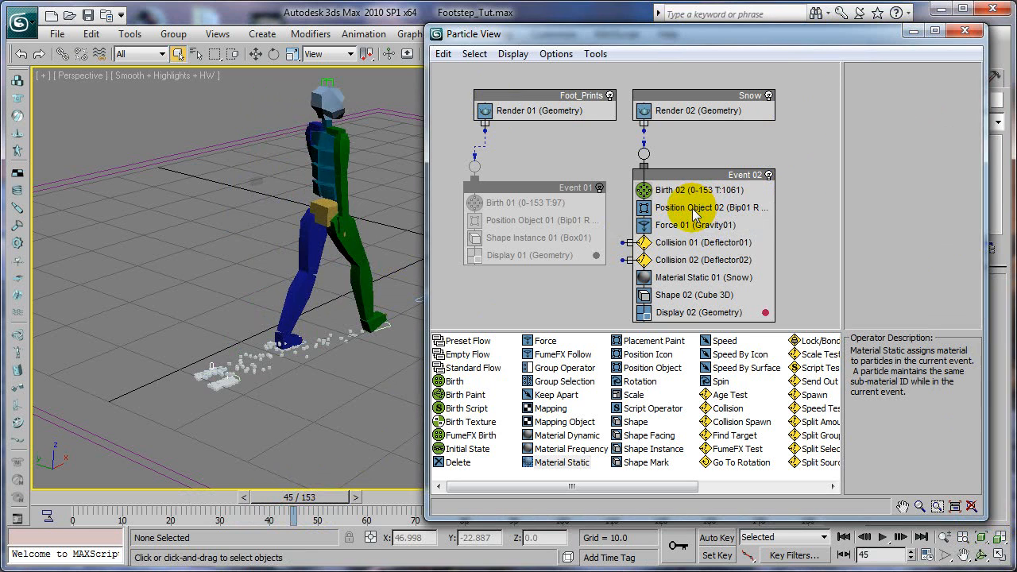
{"action": "left_click", "coordinate": [711, 207]}
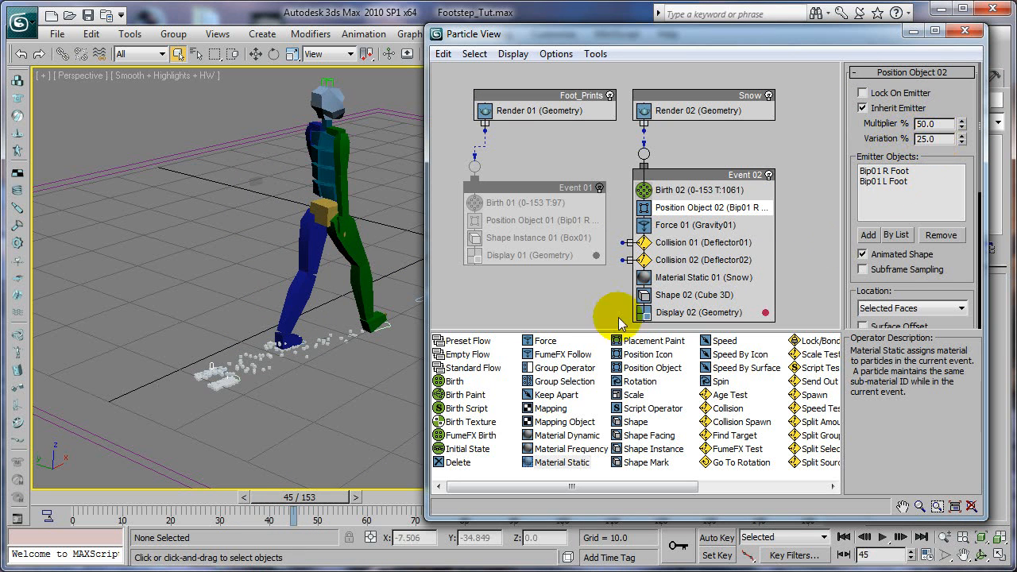
{"action": "left_click_drag", "start_coordinate": [294, 497], "coordinate": [333, 496]}
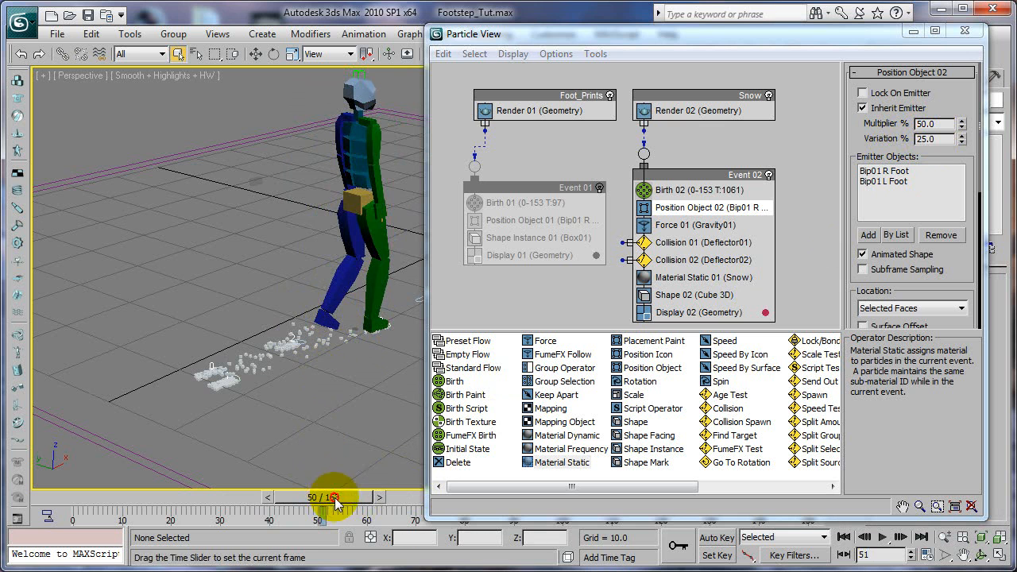
{"action": "left_click_drag", "start_coordinate": [334, 496], "coordinate": [377, 501]}
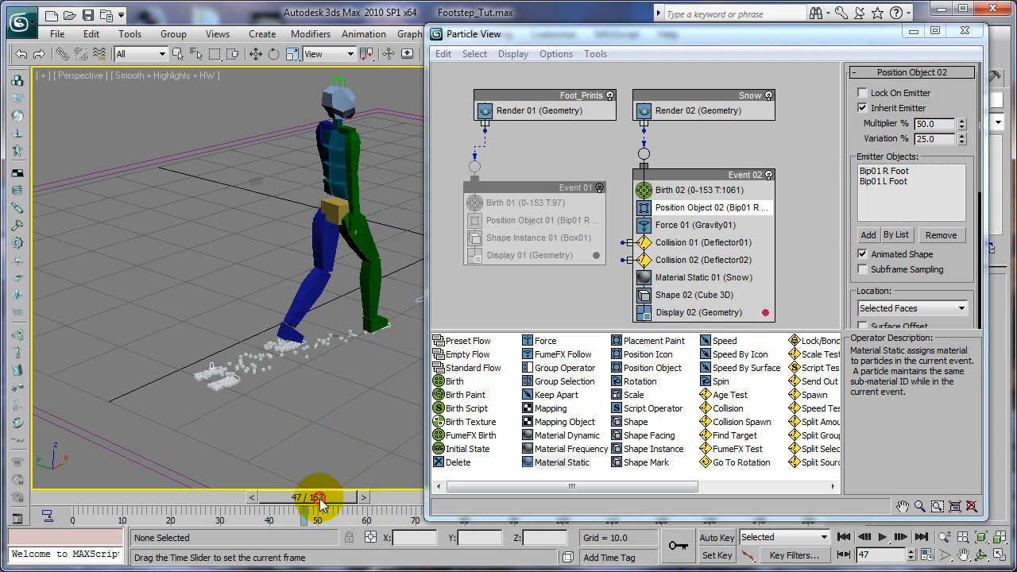
{"action": "left_click_drag", "start_coordinate": [322, 497], "coordinate": [230, 496]}
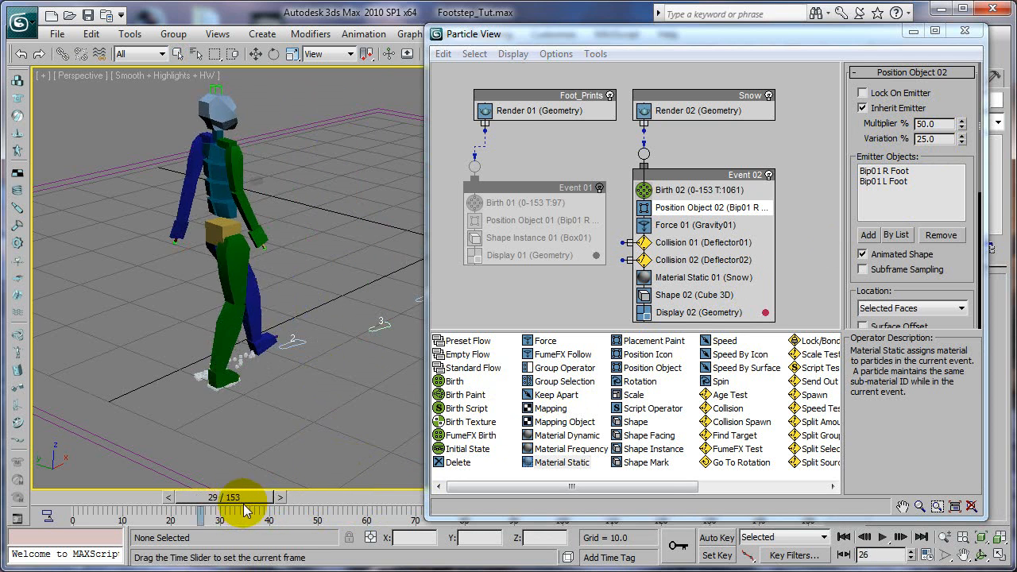
{"action": "left_click_drag", "start_coordinate": [243, 497], "coordinate": [274, 497]}
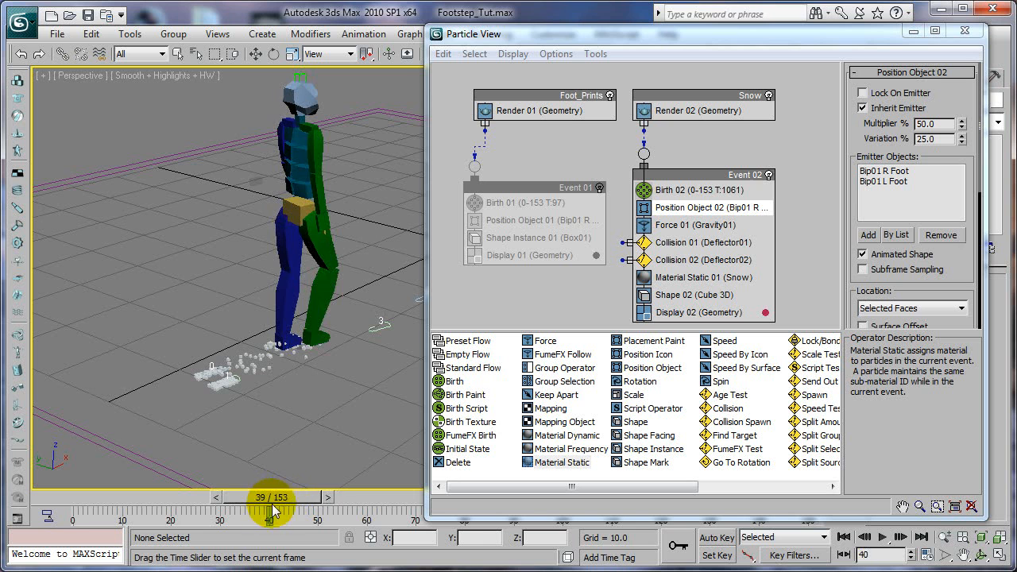
{"action": "left_click_drag", "start_coordinate": [270, 496], "coordinate": [250, 496]}
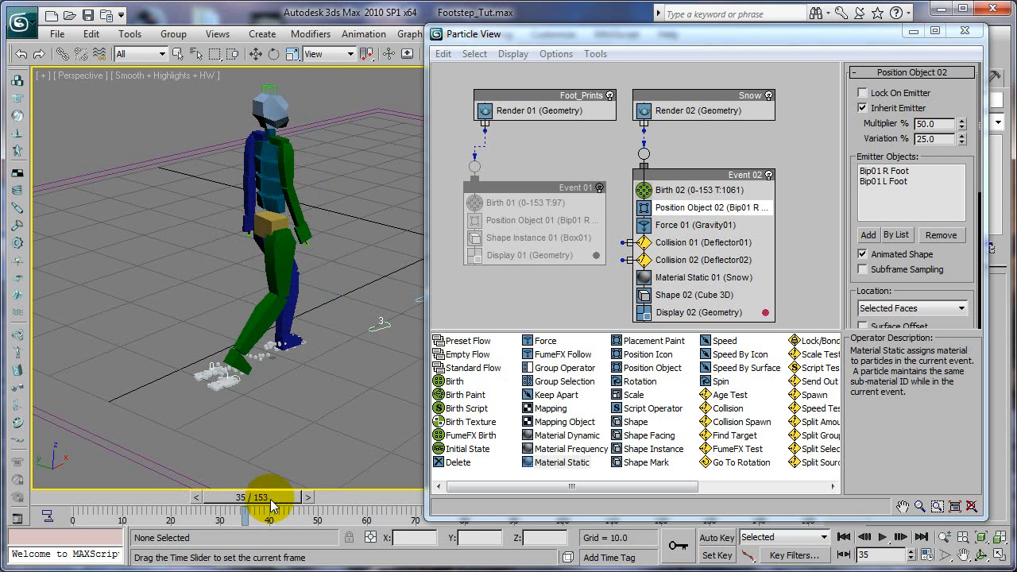
{"action": "left_click_drag", "start_coordinate": [246, 496], "coordinate": [294, 496]}
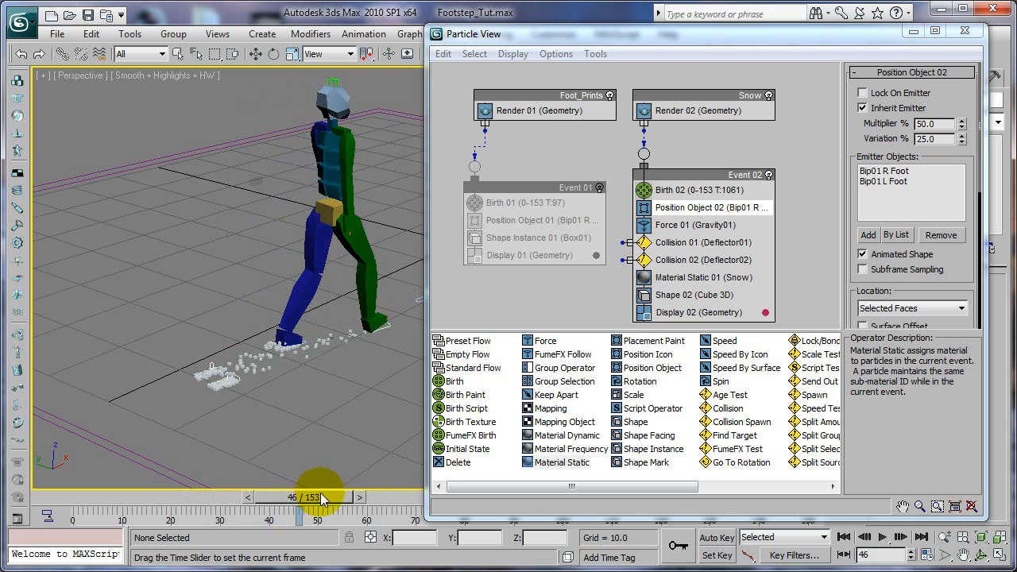
{"action": "left_click_drag", "start_coordinate": [322, 497], "coordinate": [353, 497]}
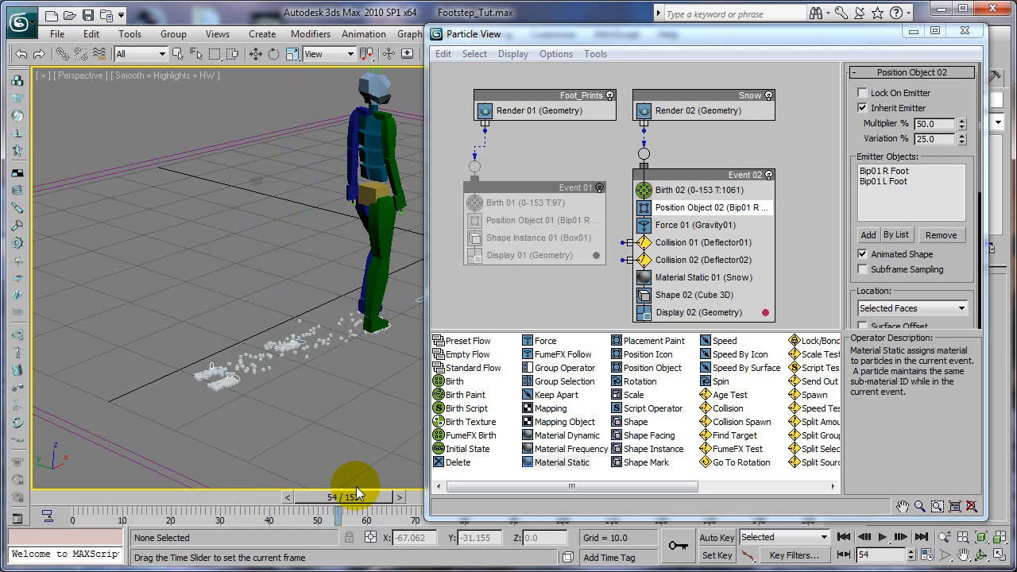
{"action": "left_click_drag", "start_coordinate": [357, 485], "coordinate": [386, 485]}
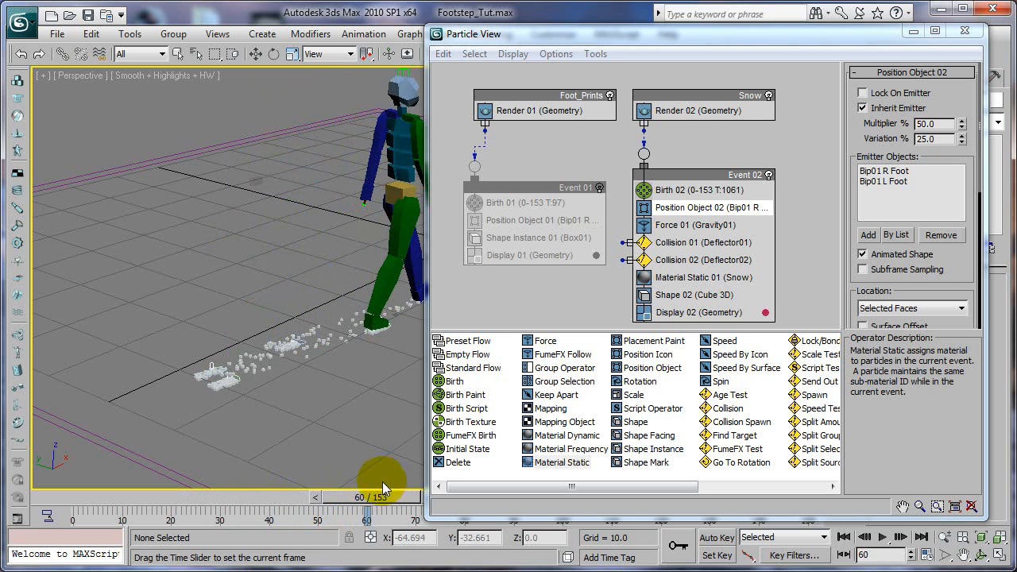
{"action": "left_click_drag", "start_coordinate": [381, 496], "coordinate": [334, 495]}
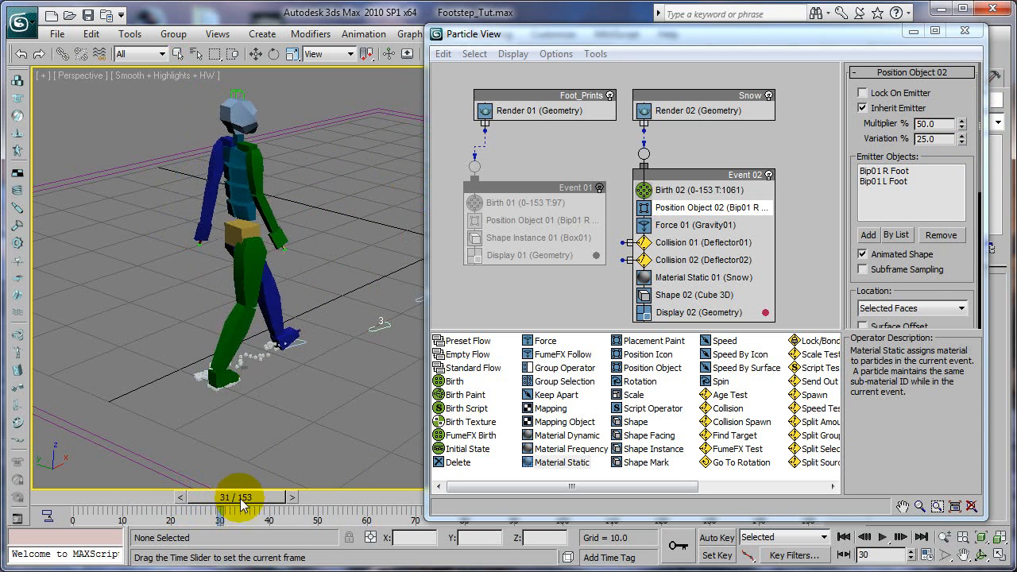
{"action": "left_click_drag", "start_coordinate": [243, 497], "coordinate": [357, 496]}
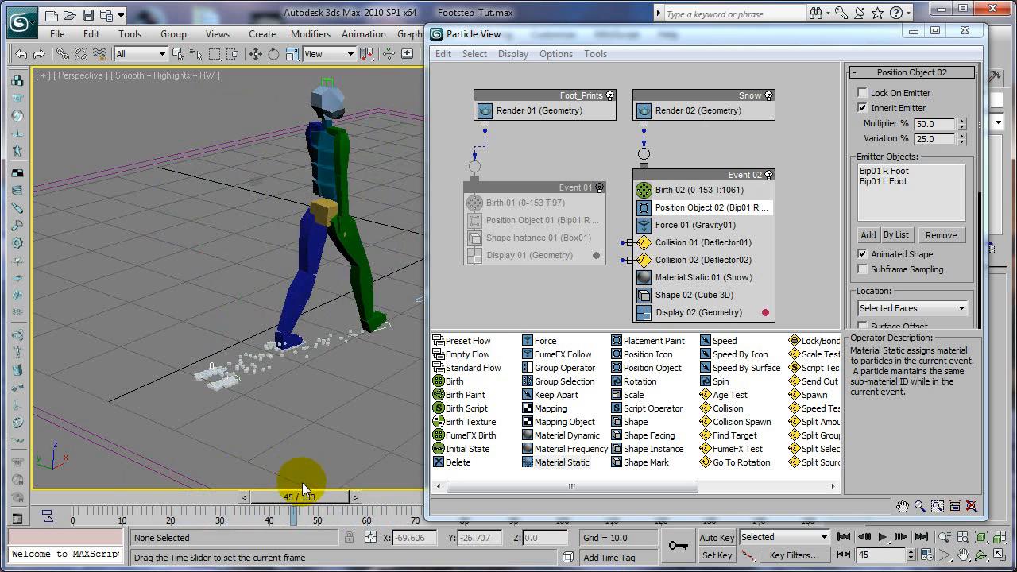
{"action": "left_click_drag", "start_coordinate": [294, 496], "coordinate": [370, 473]}
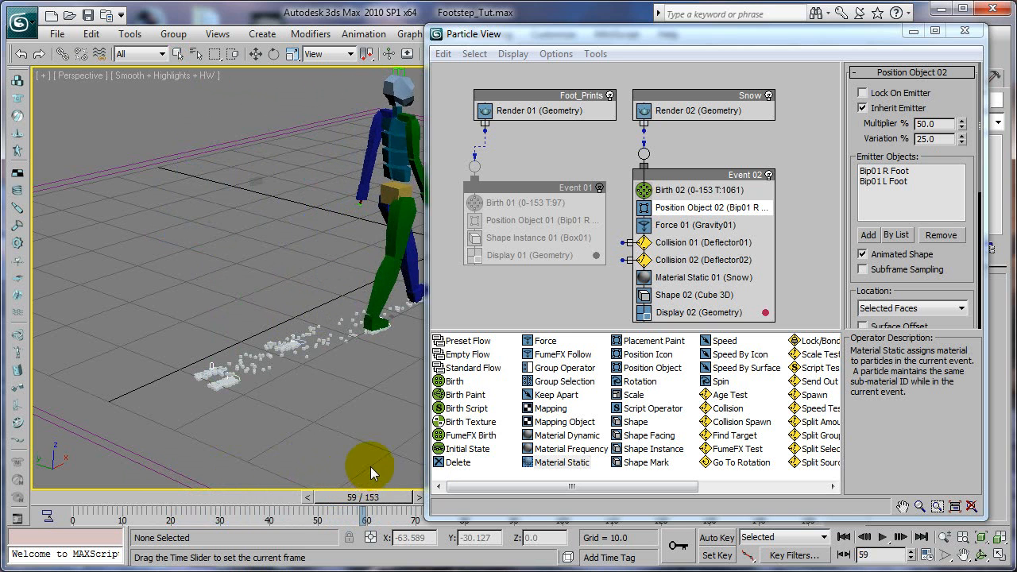